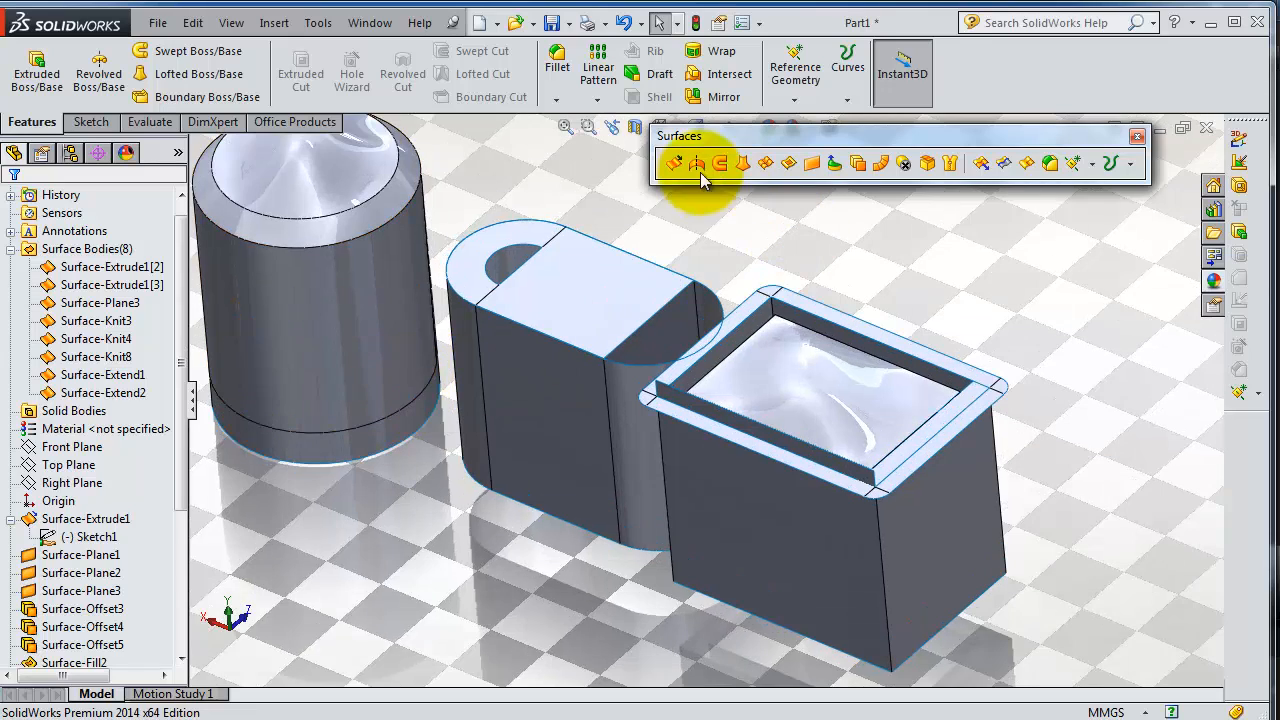
mouse_move(1004, 164)
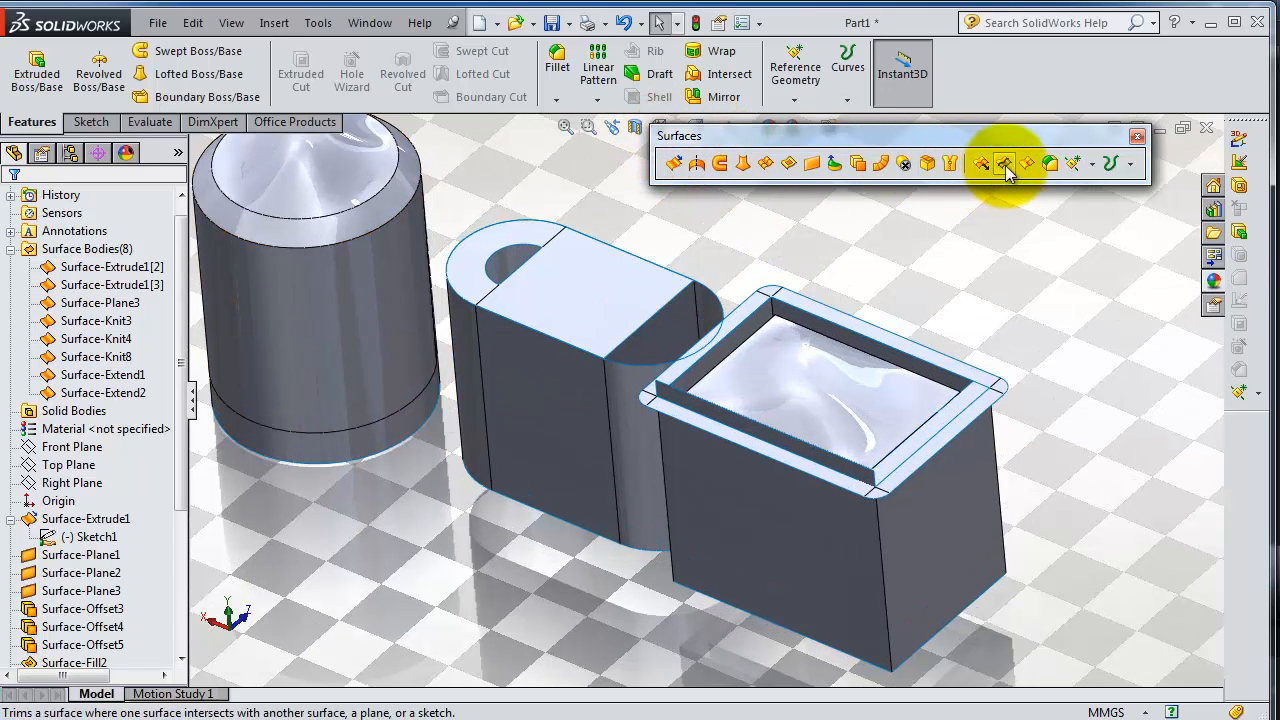
mouse_move(1004, 164)
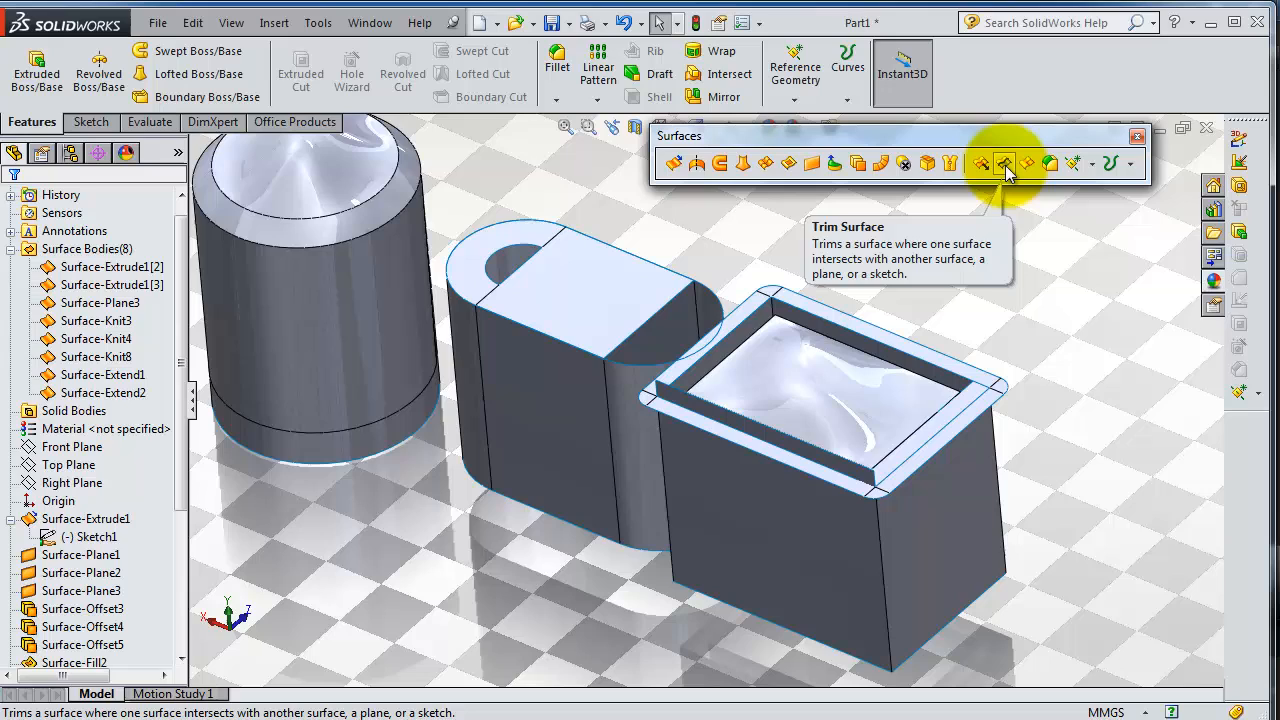
Start a Trim Surface with Surface-Extend1 as the trim tool.
click(1004, 164)
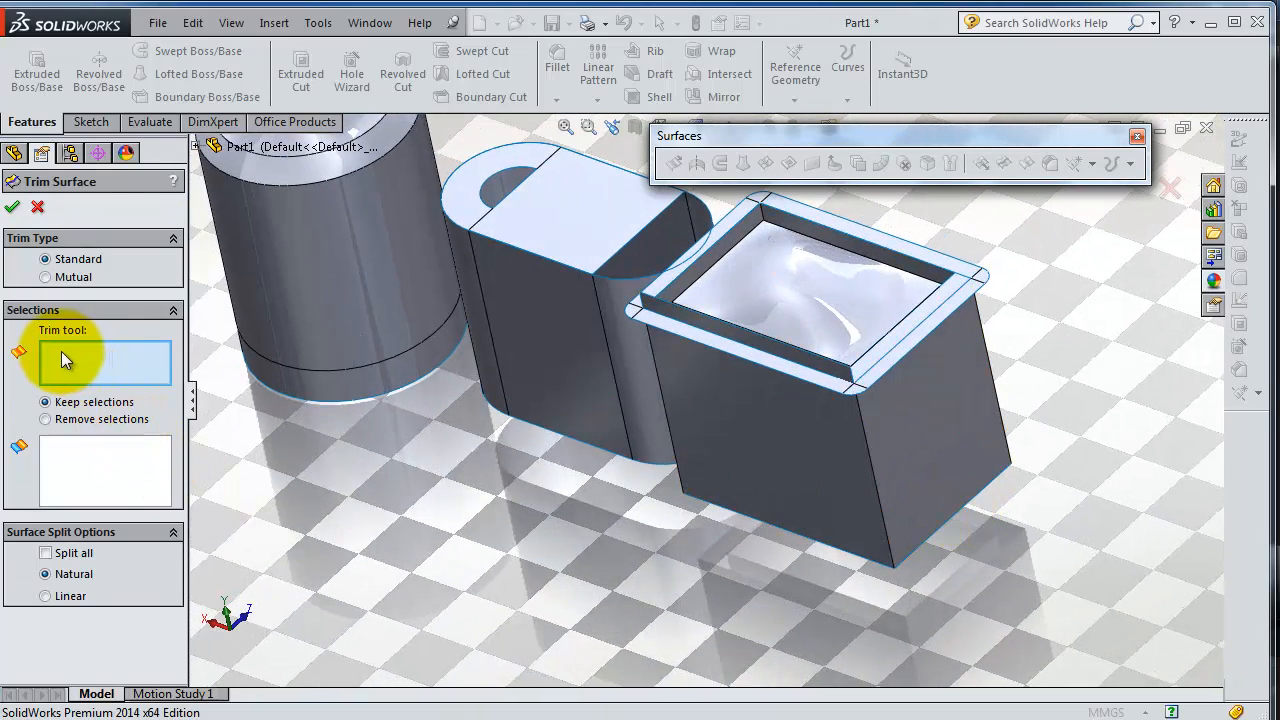
mouse_move(140, 362)
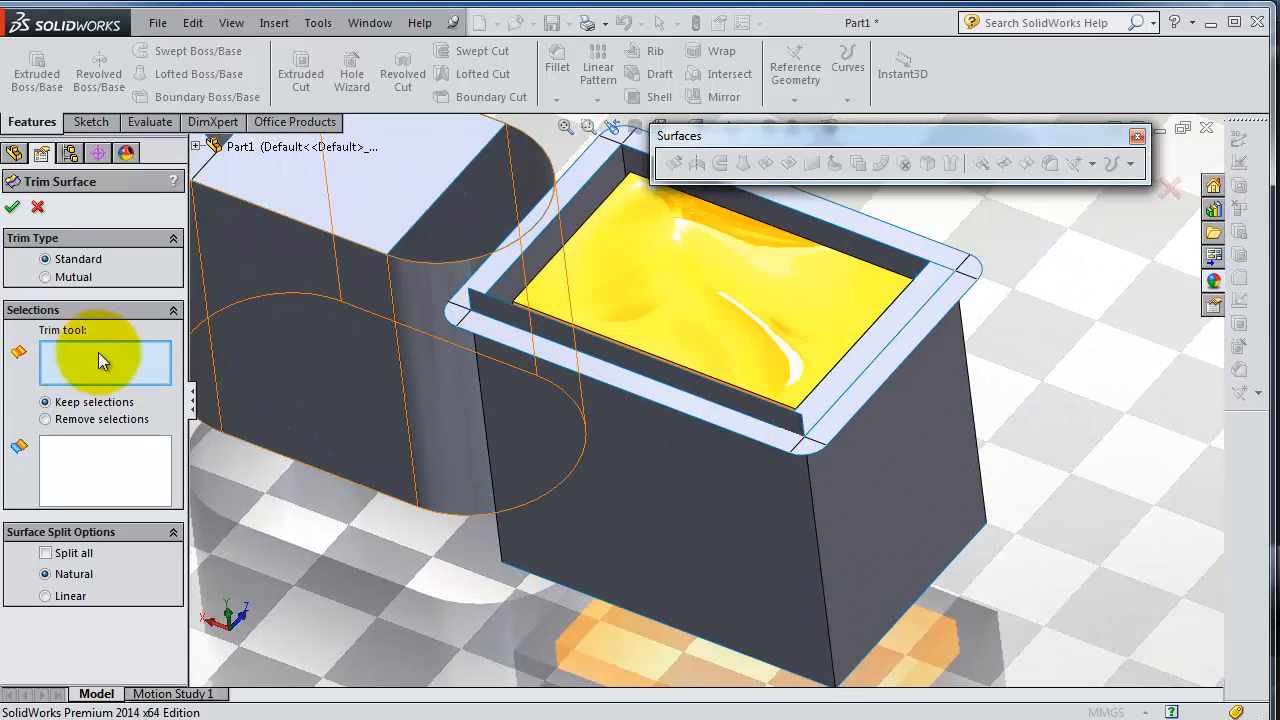
mouse_move(850, 344)
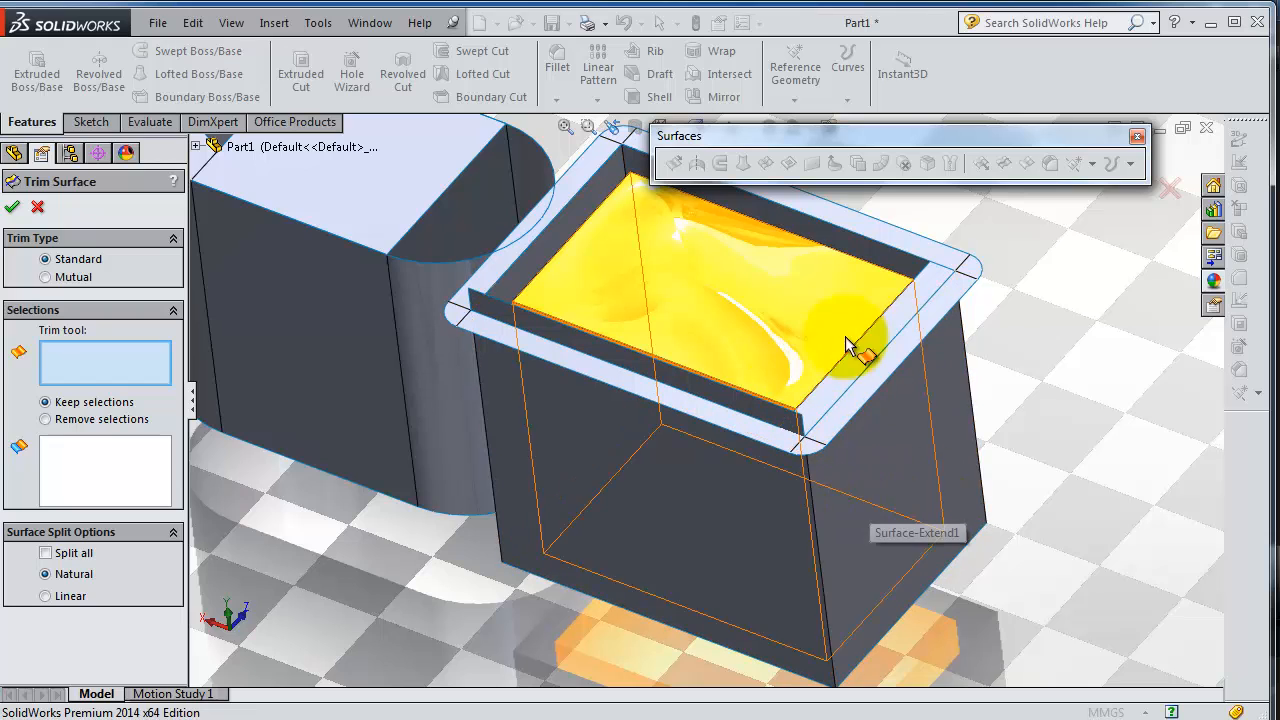
click(844, 344)
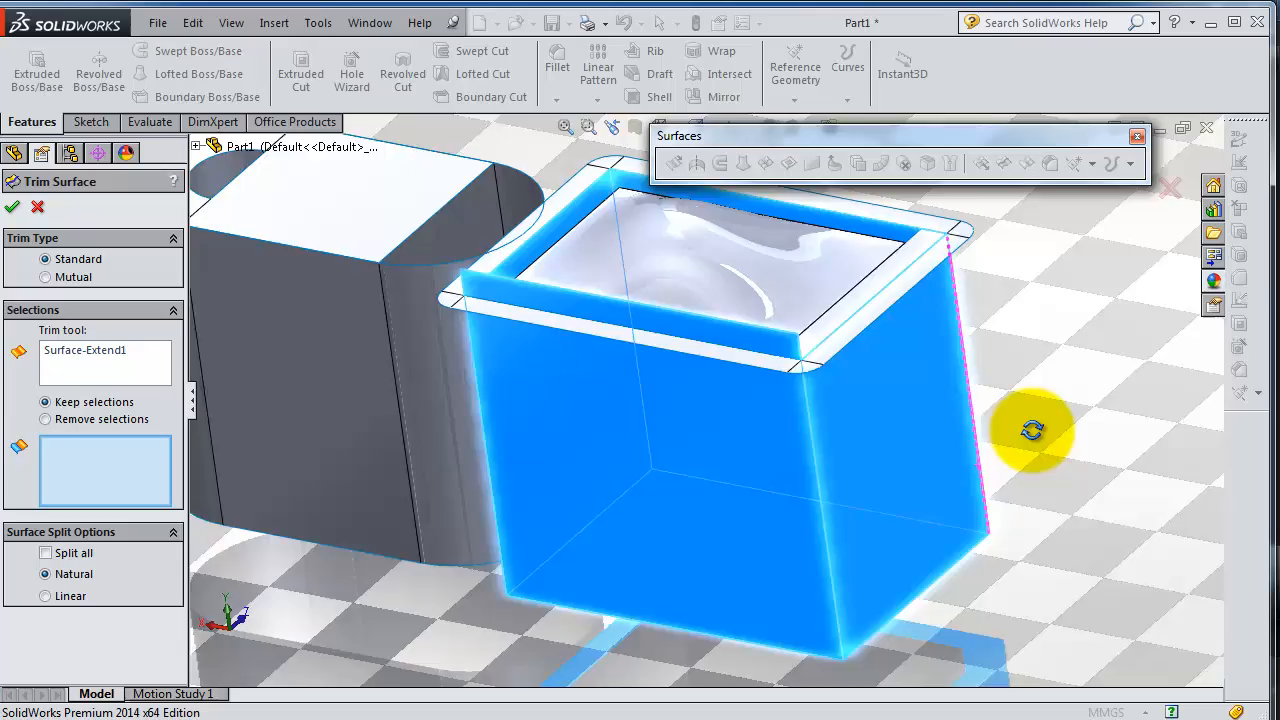
drag(1030, 430, 1036, 444)
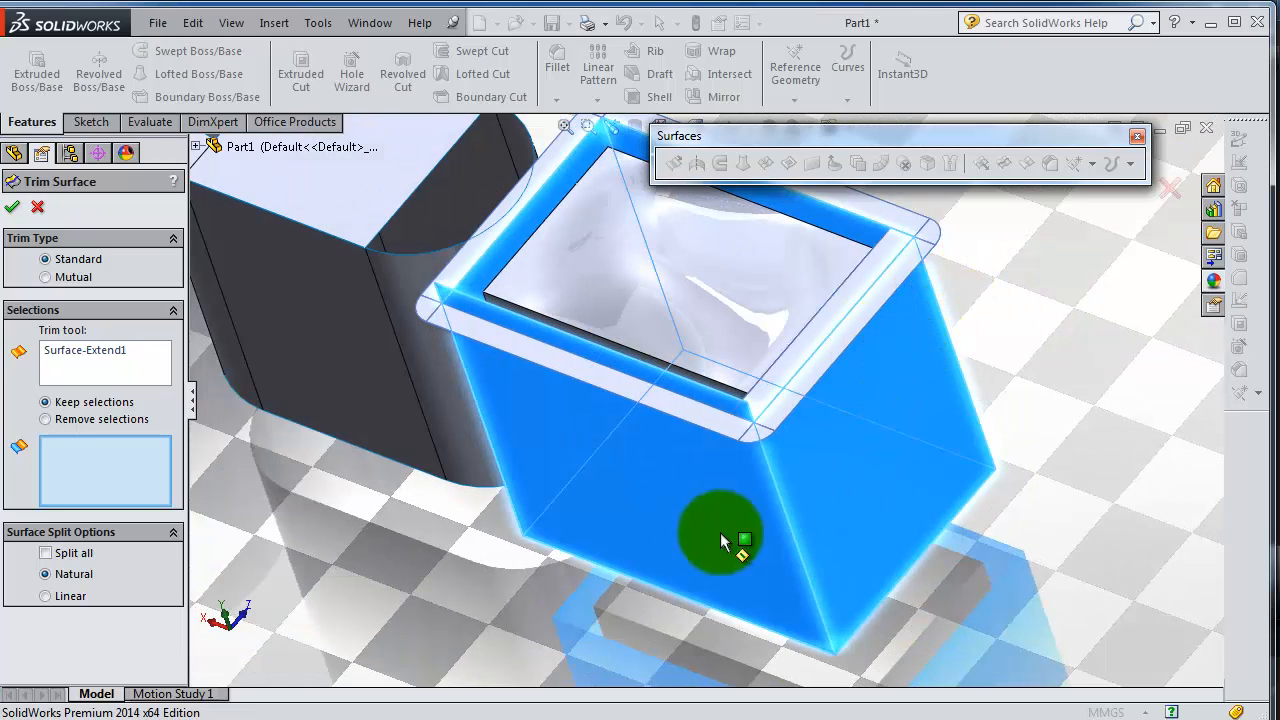
mouse_move(960, 304)
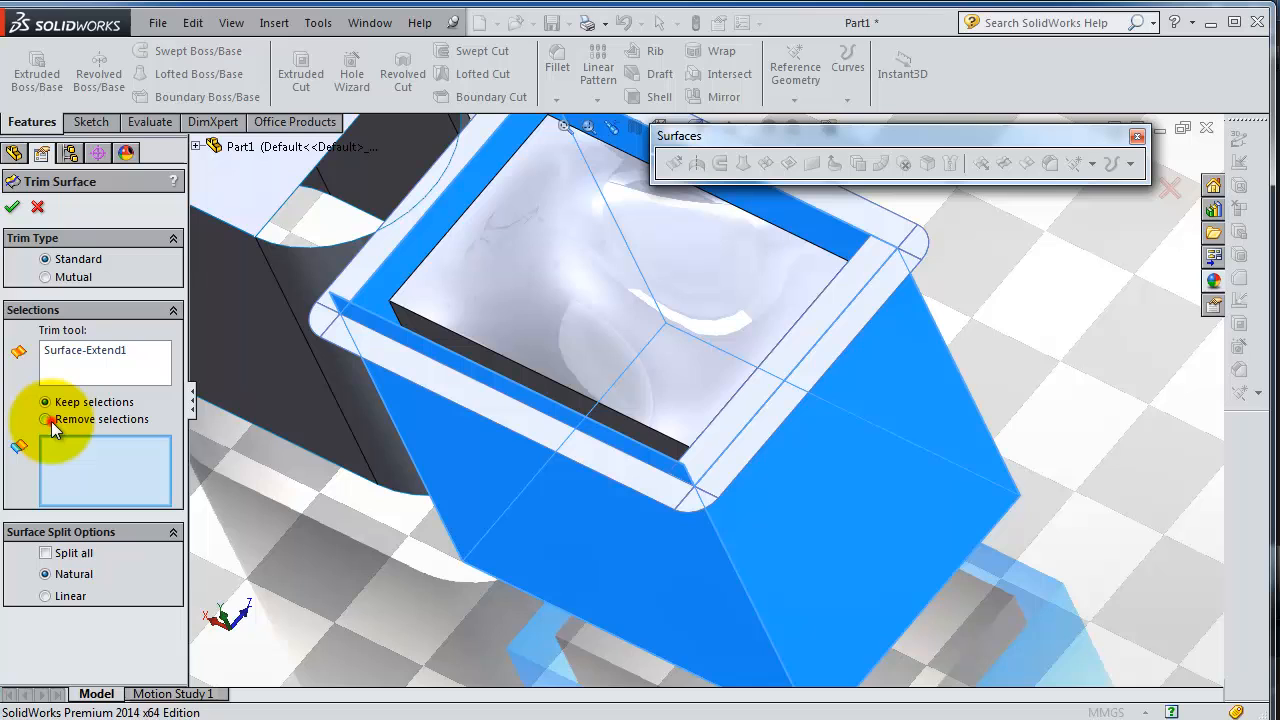
Remove the container's top rim face (Surface-Extend2-Trim1), producing Surface-Trim1.
click(44, 420)
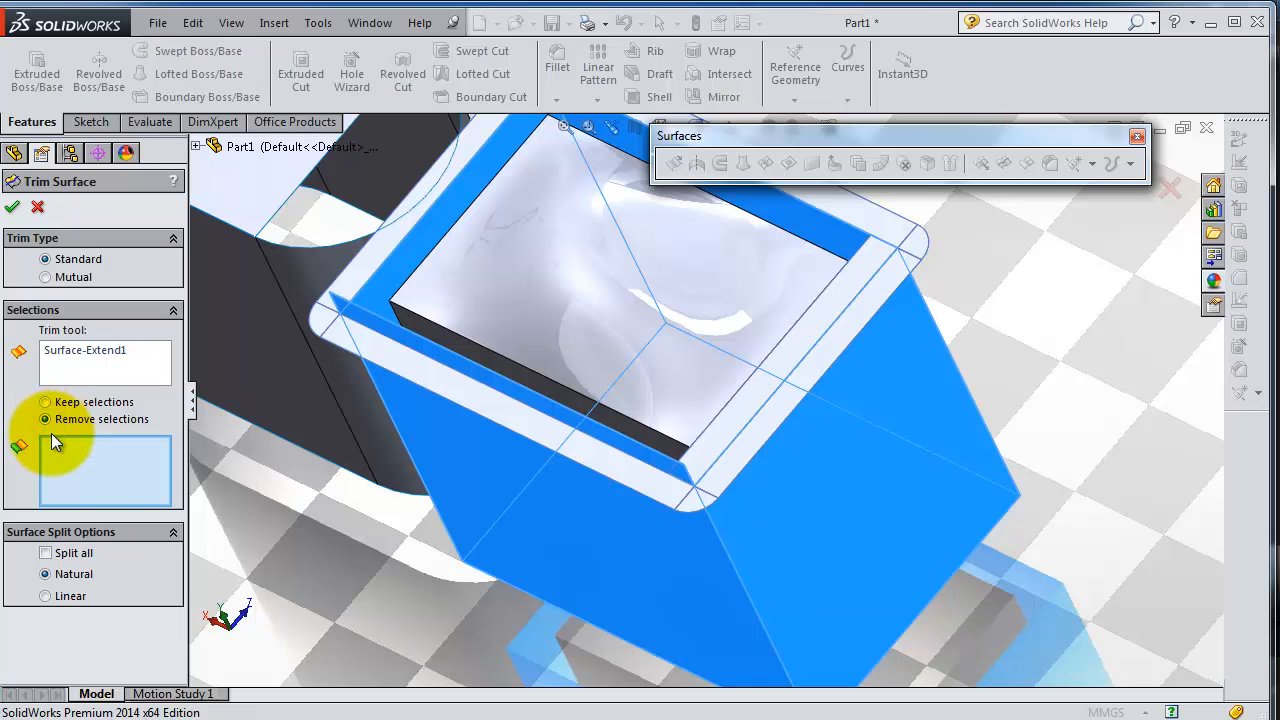
click(810, 376)
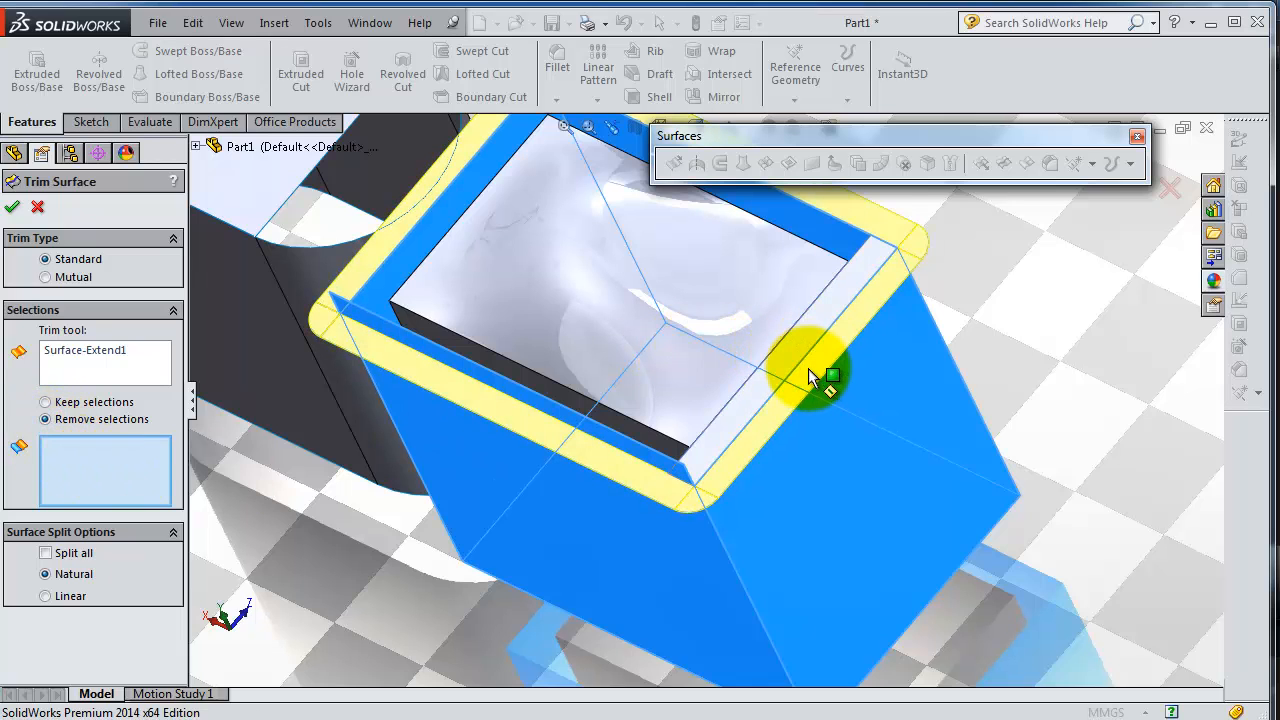
click(816, 376)
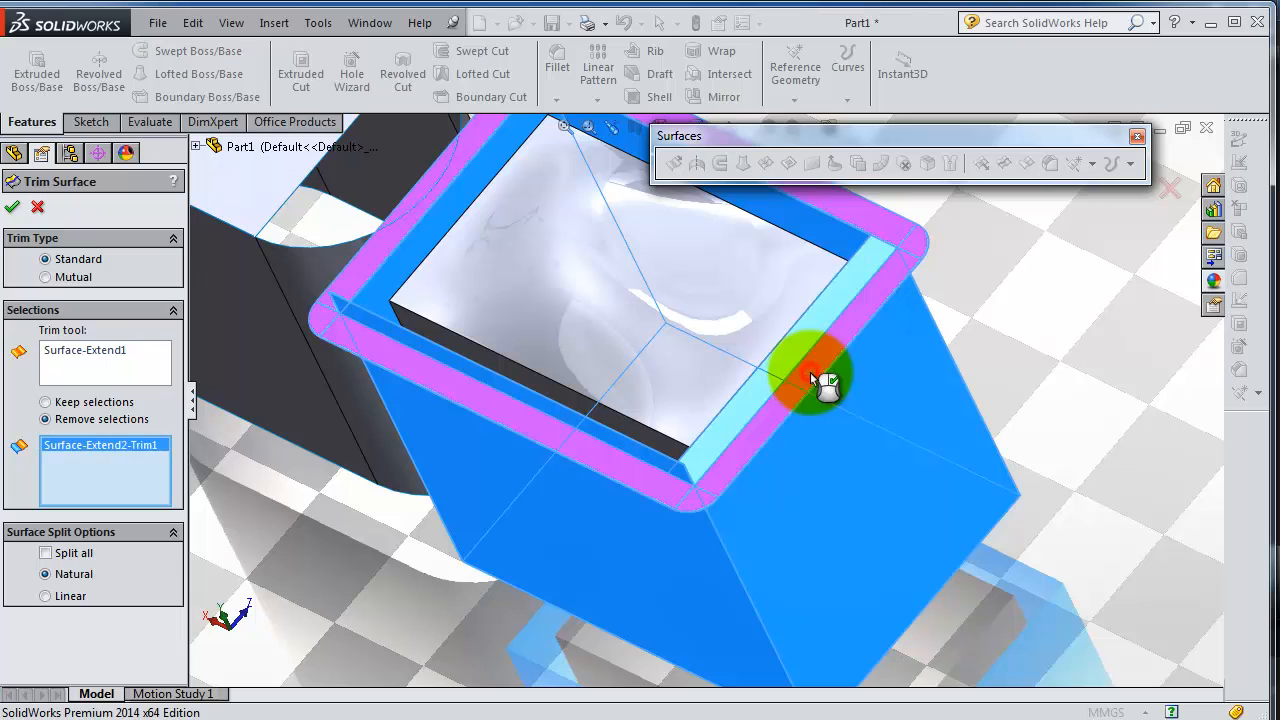
click(800, 360)
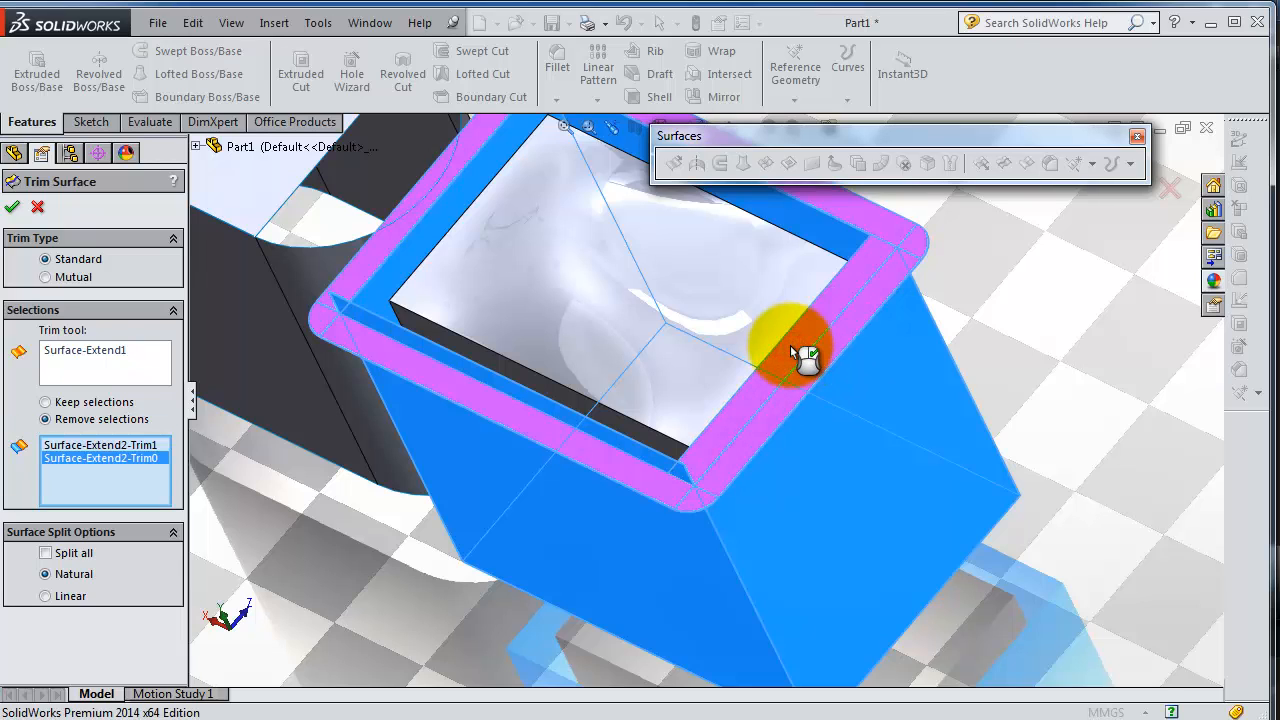
click(796, 356)
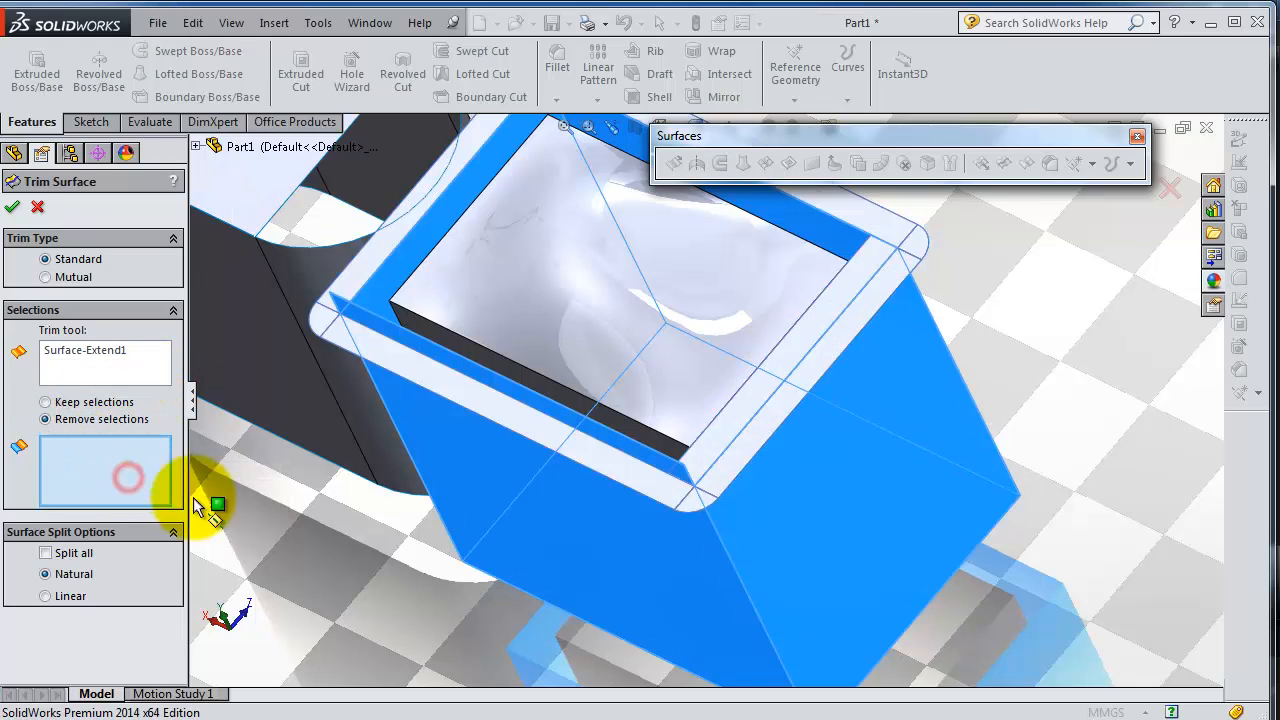
click(830, 390)
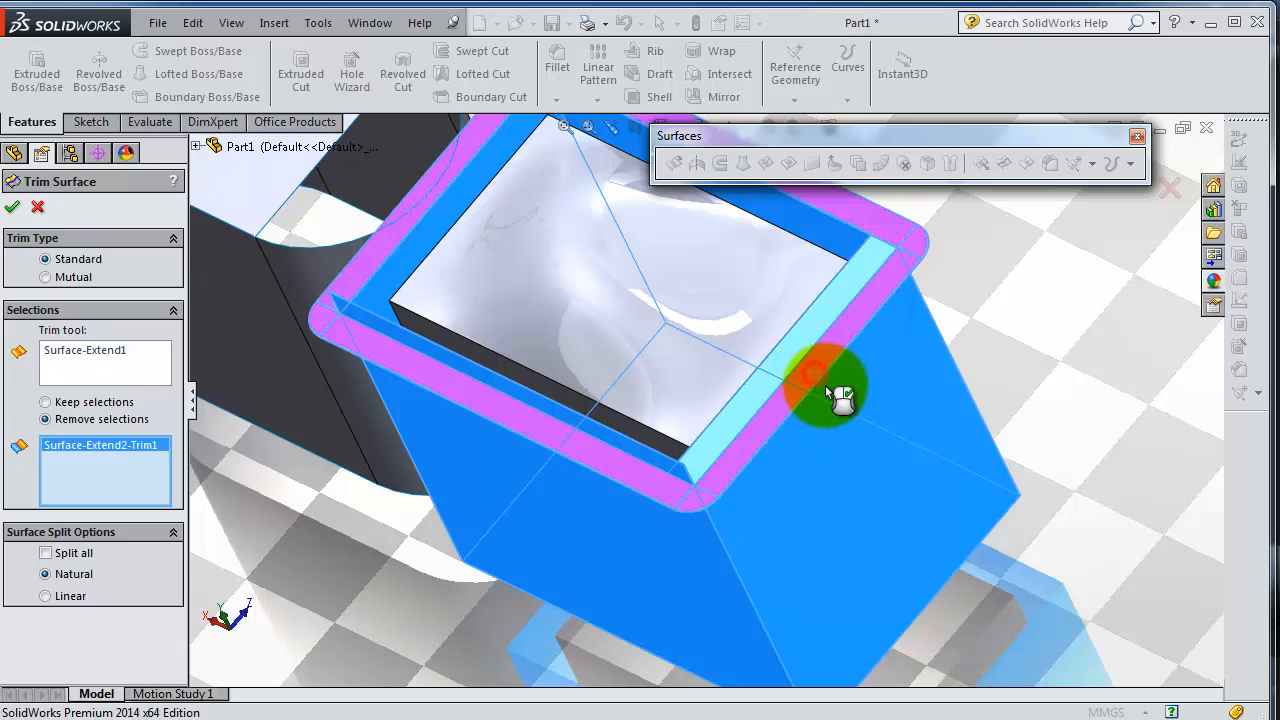
click(12, 206)
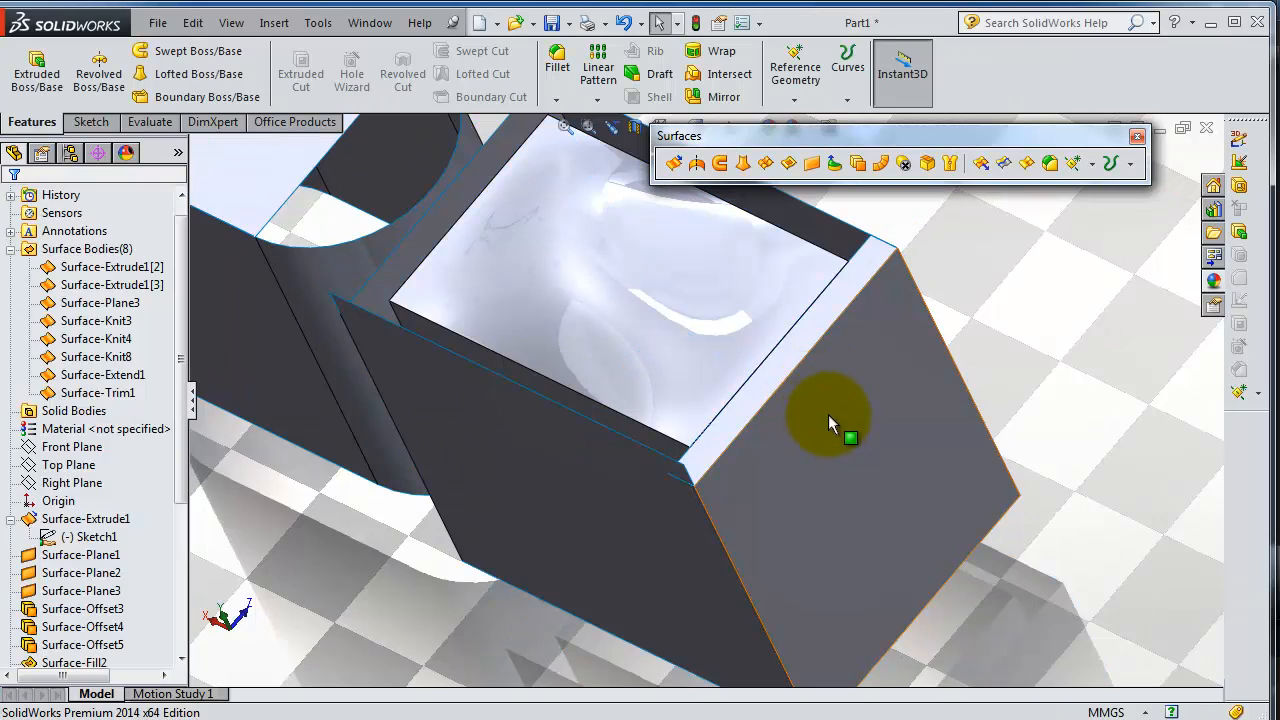
drag(830, 420, 810, 280)
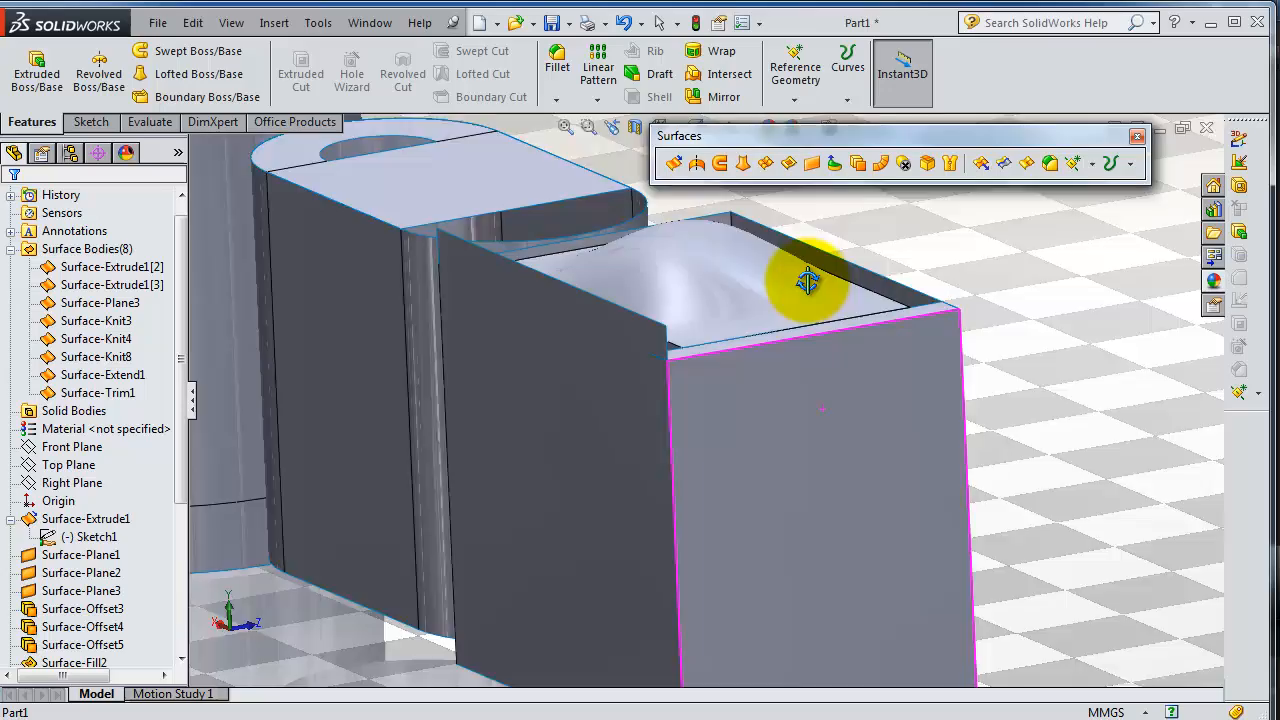
drag(808, 282, 820, 336)
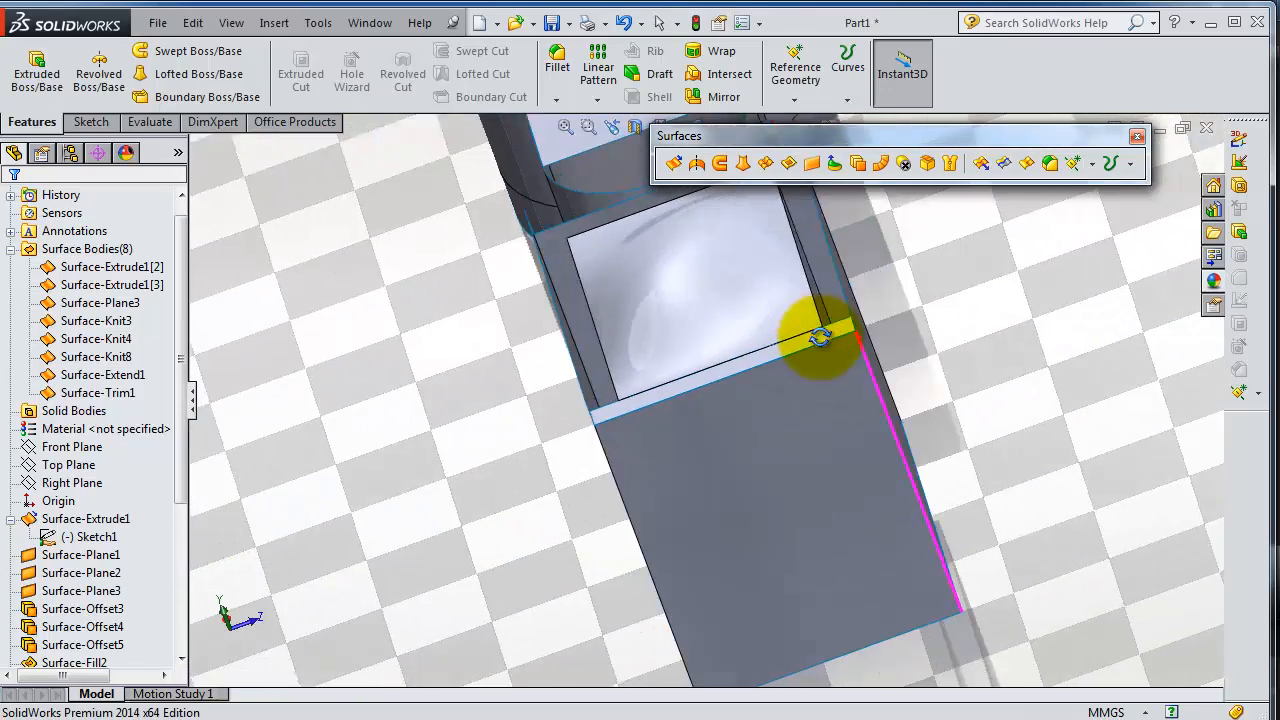
drag(820, 336, 716, 400)
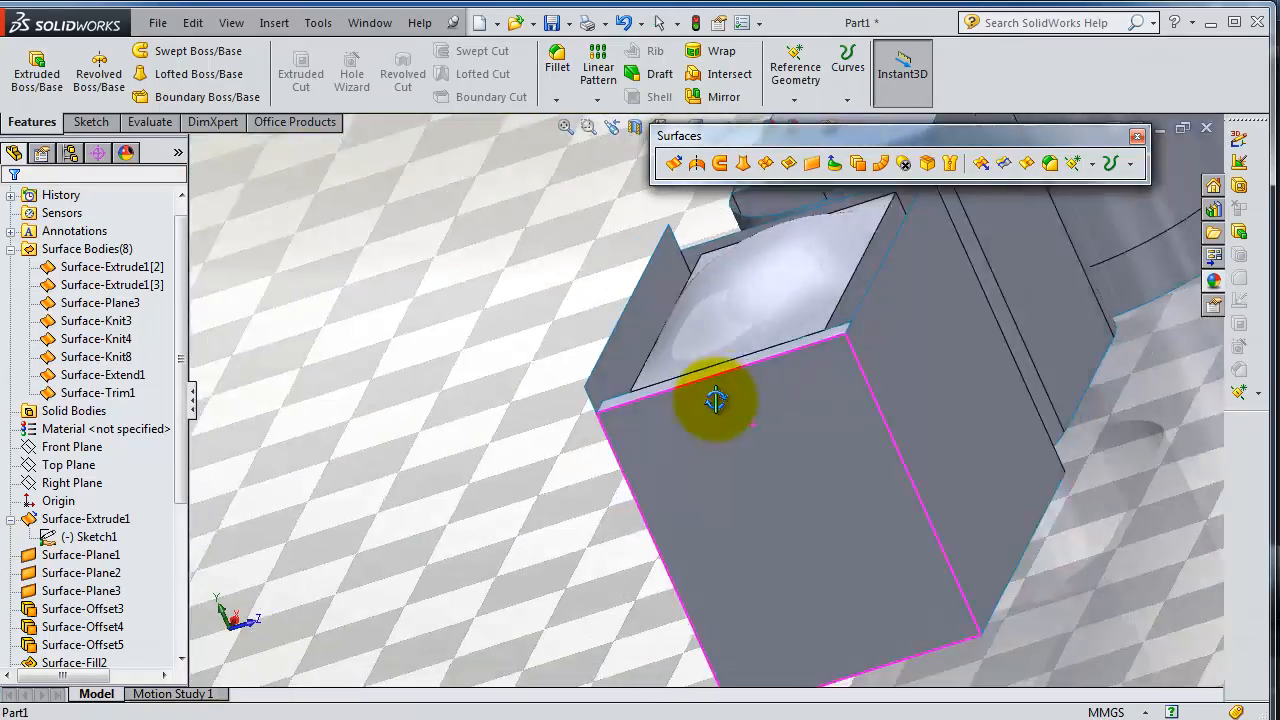
drag(716, 400, 560, 450)
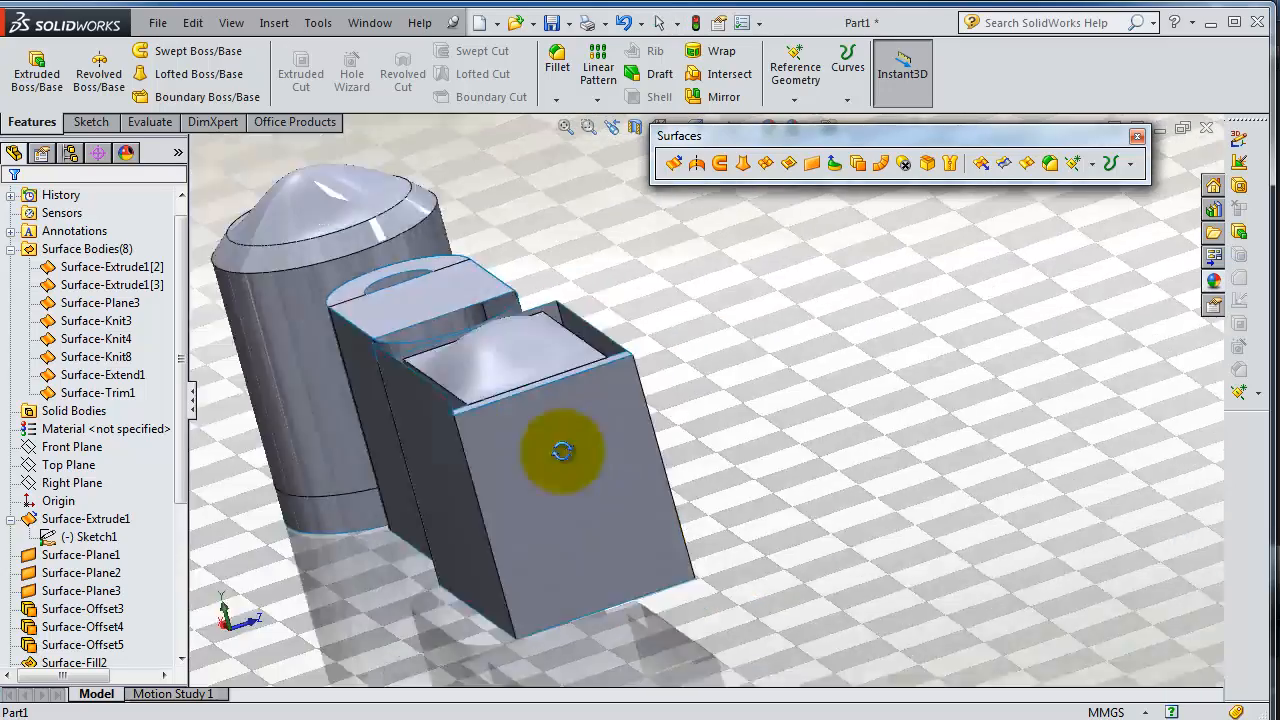
drag(562, 452, 870, 414)
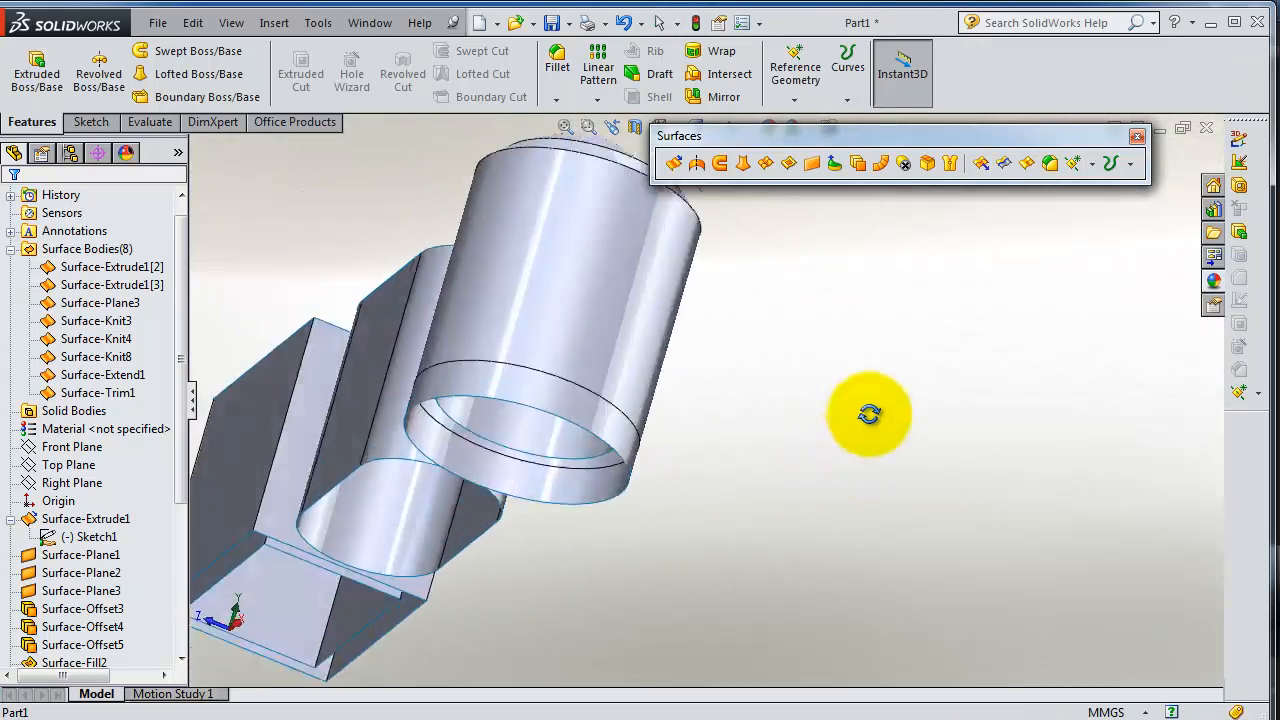
drag(870, 414, 950, 350)
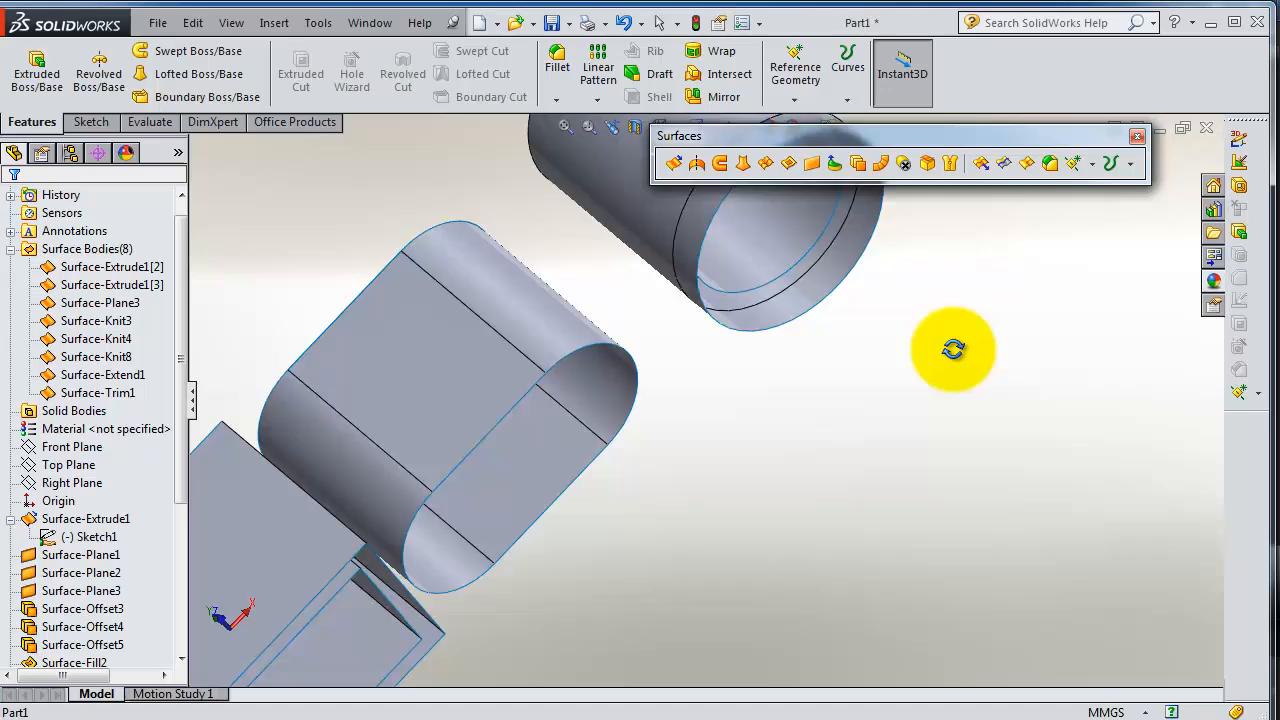
drag(700, 400, 450, 530)
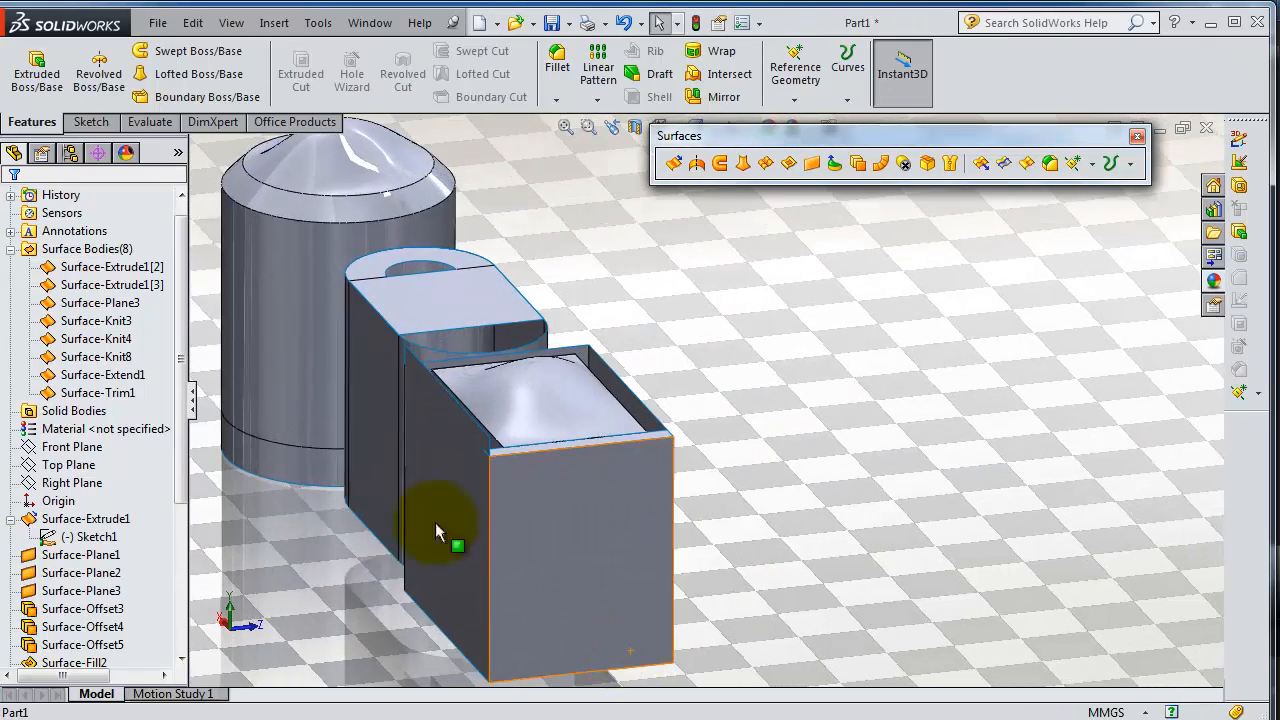
click(68, 464)
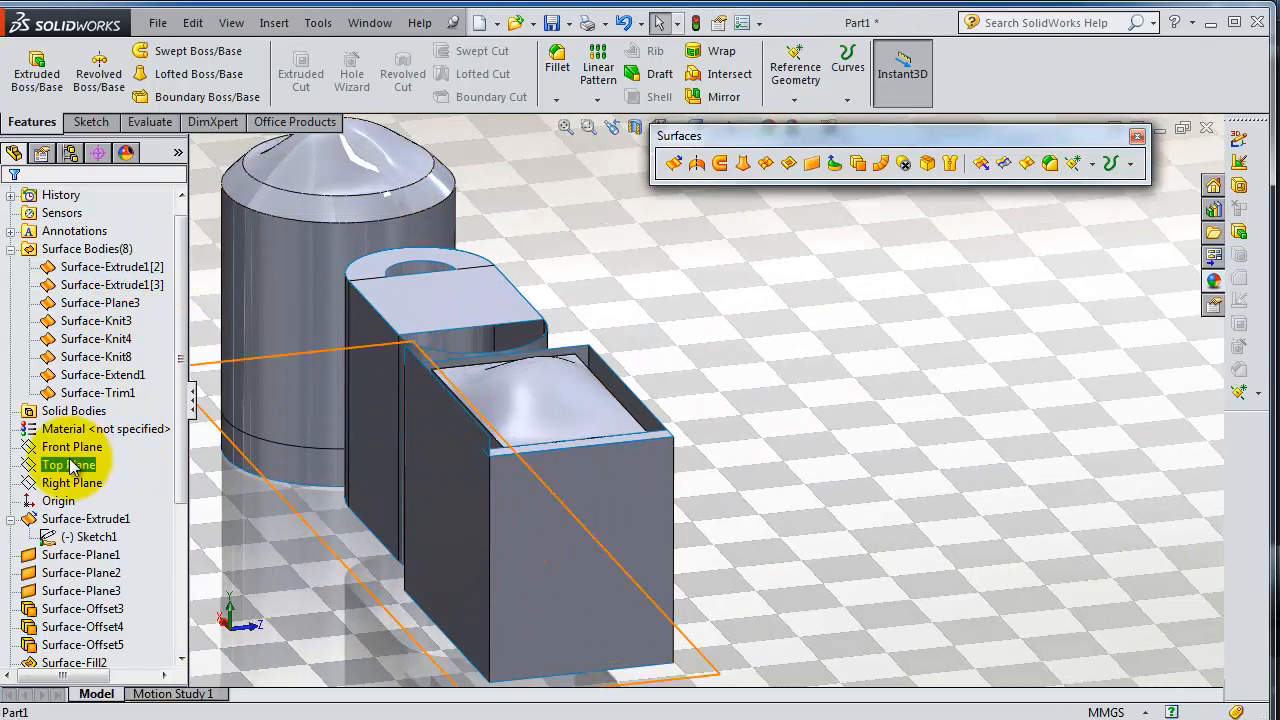
Draw a spline in Sketch3 on the Front Plane across the three containers.
click(72, 446)
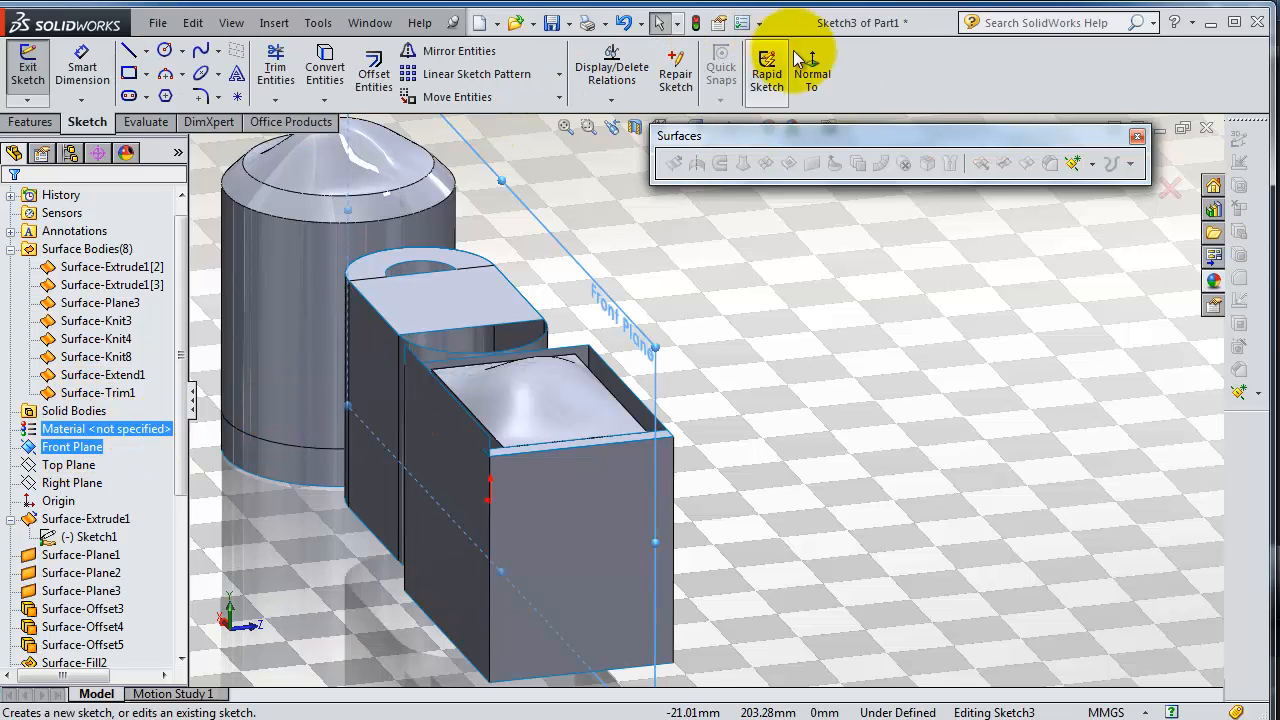
click(812, 70)
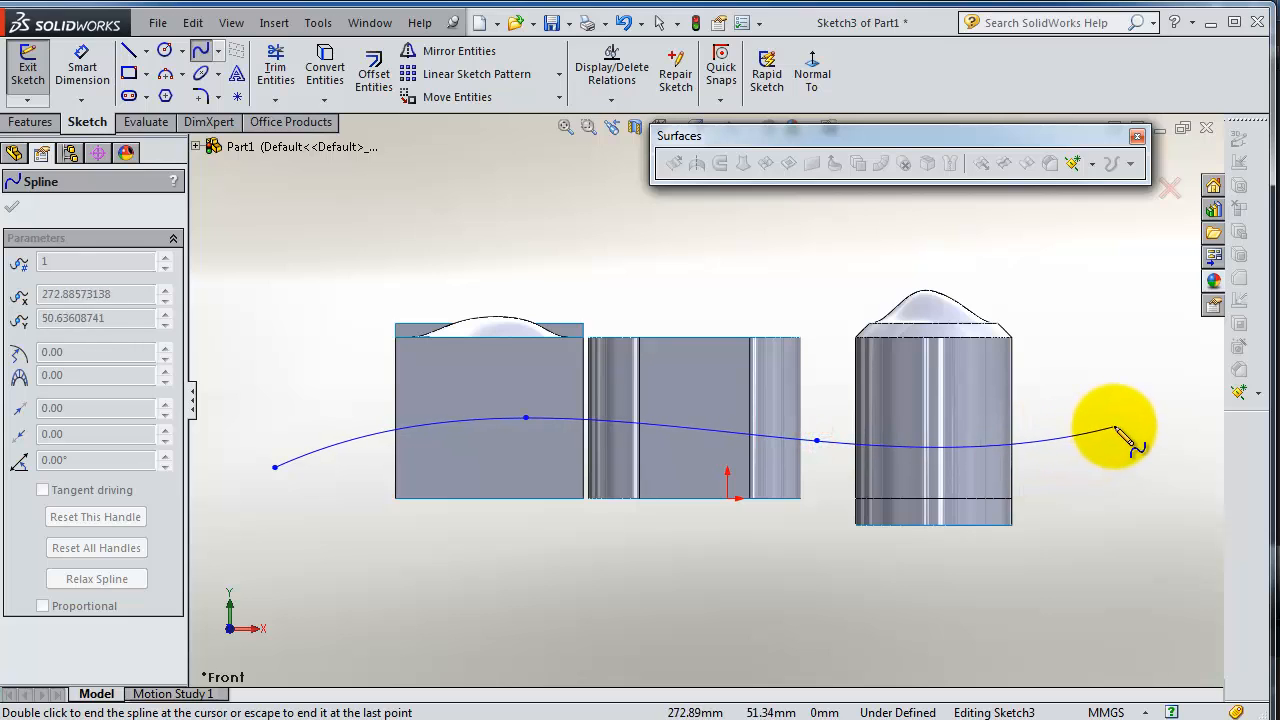
right_click(1110, 430)
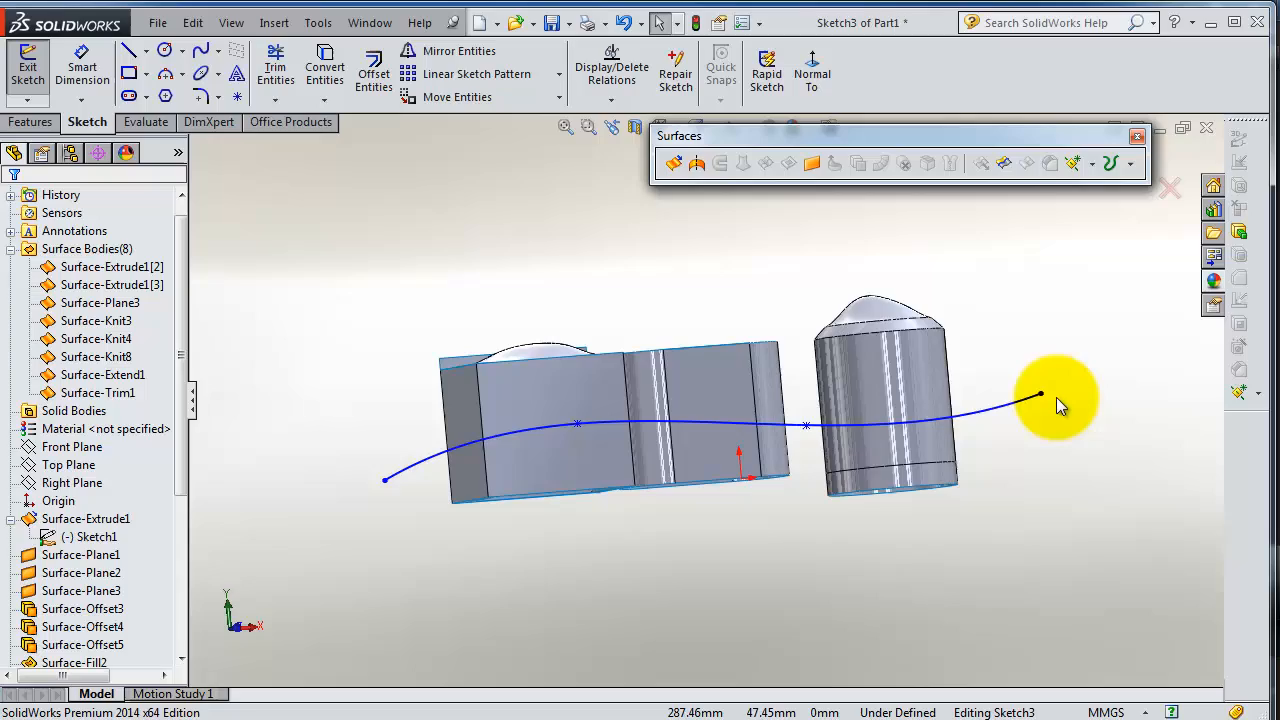
mouse_move(730, 290)
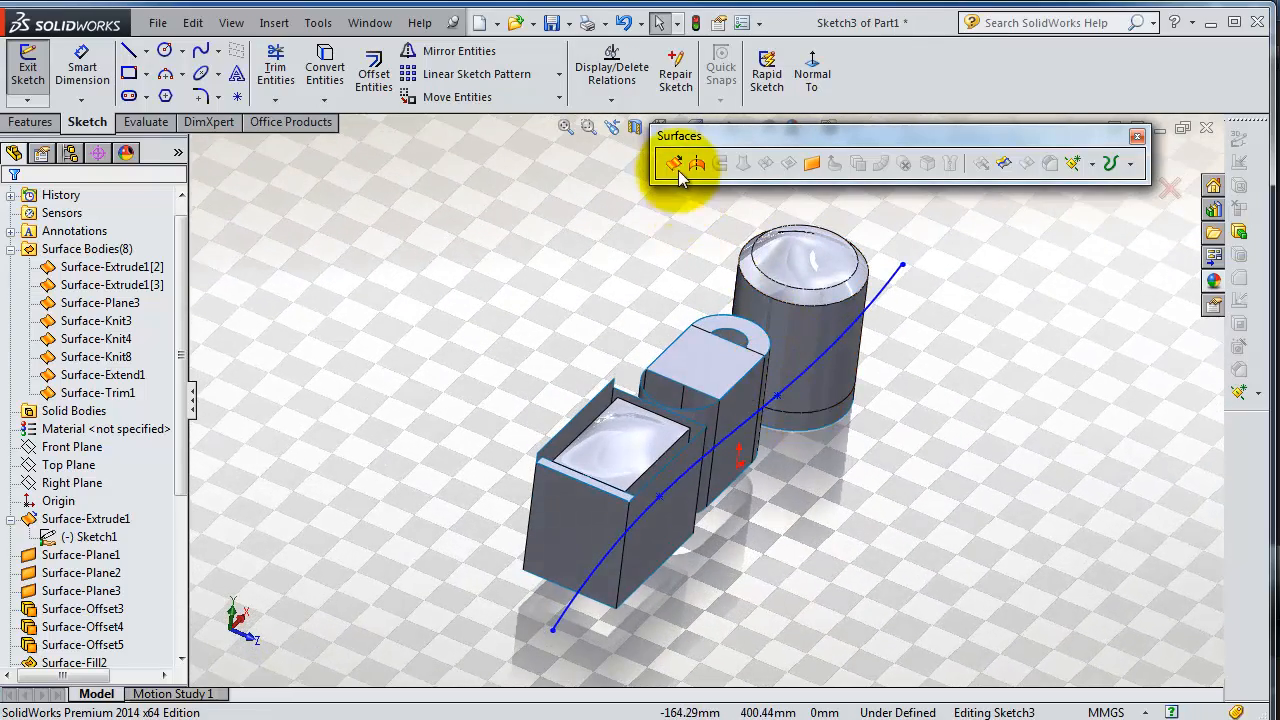
click(674, 164)
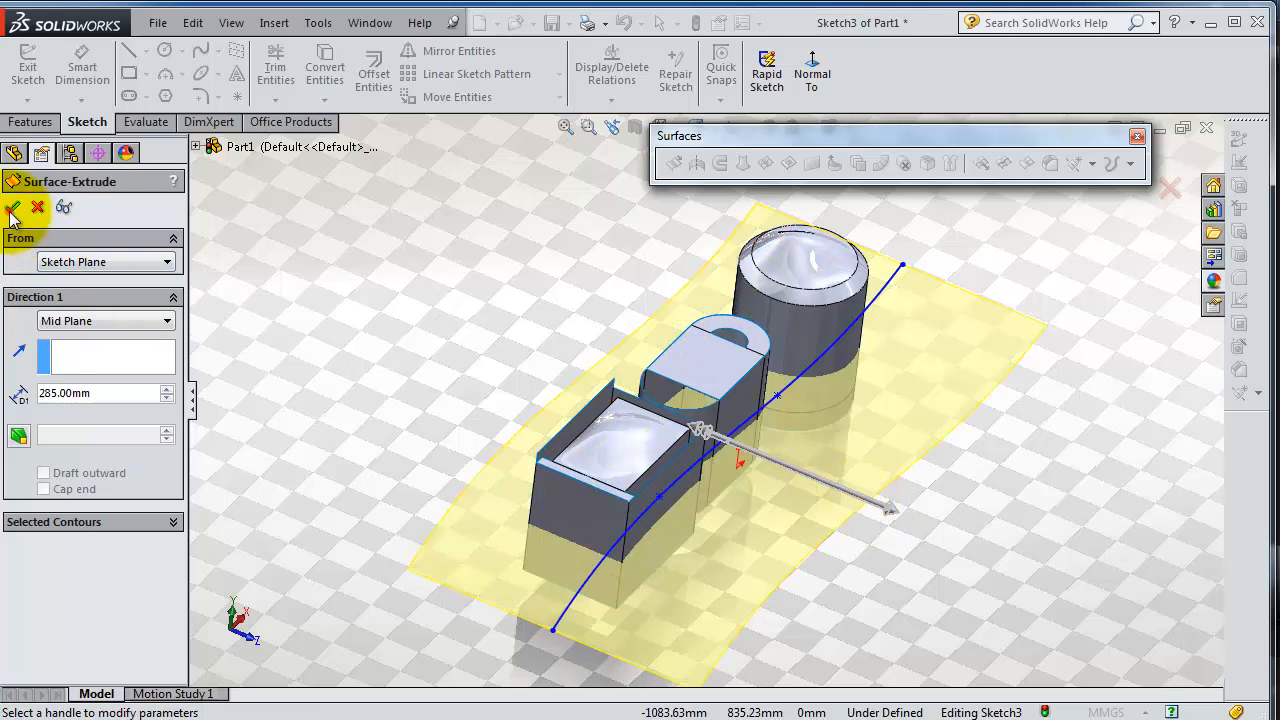
Extrude the spline Mid Plane 285 mm into Surface-Extrude2 and select it.
click(14, 206)
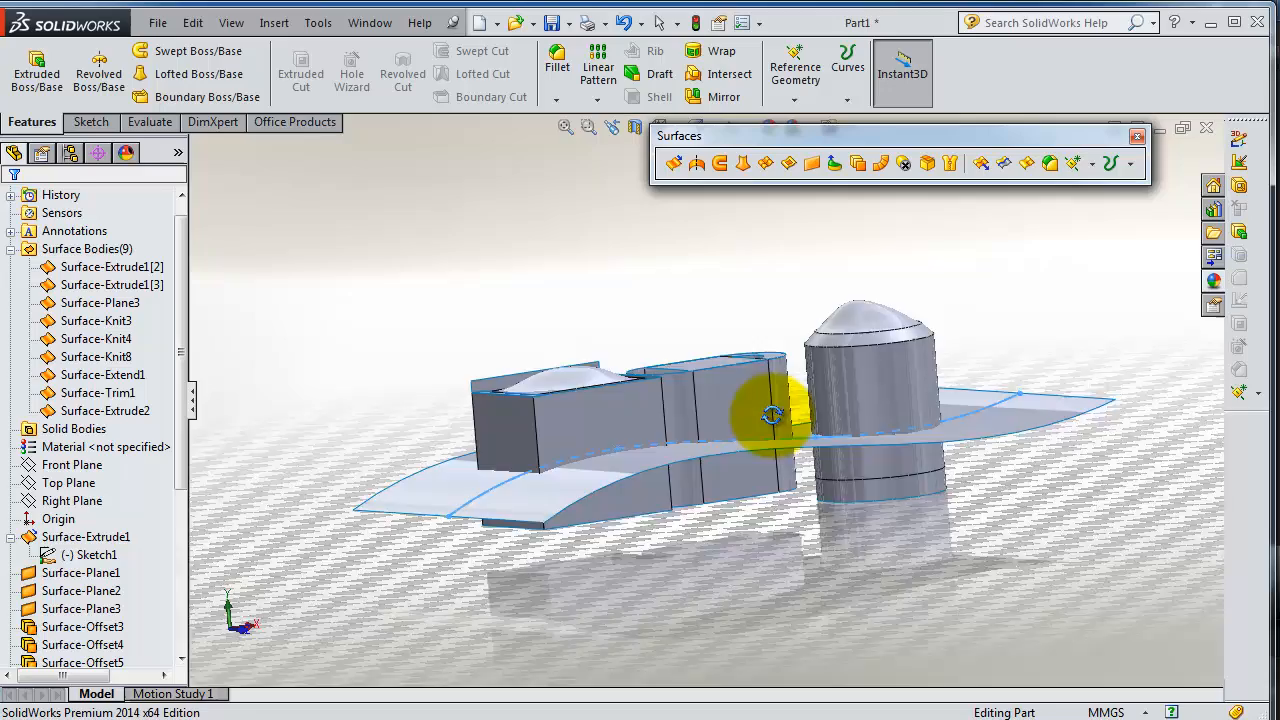
drag(776, 414, 760, 516)
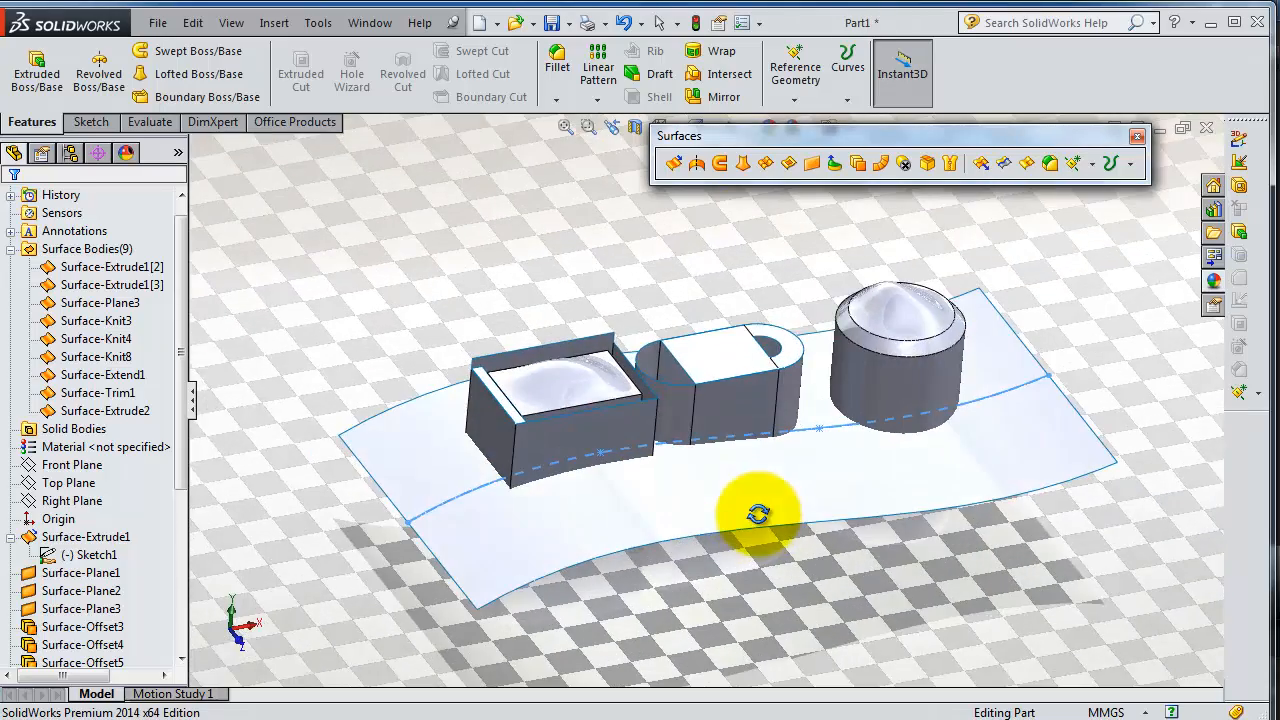
drag(760, 516, 910, 516)
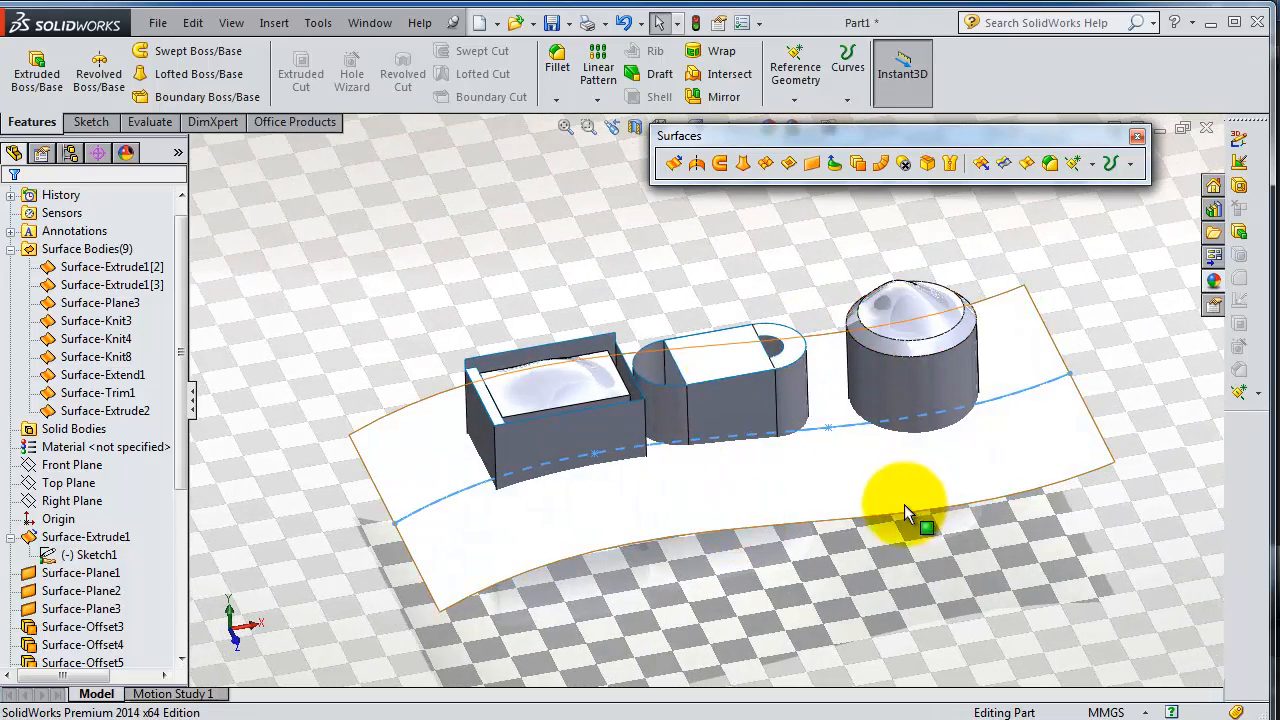
drag(904, 510, 924, 420)
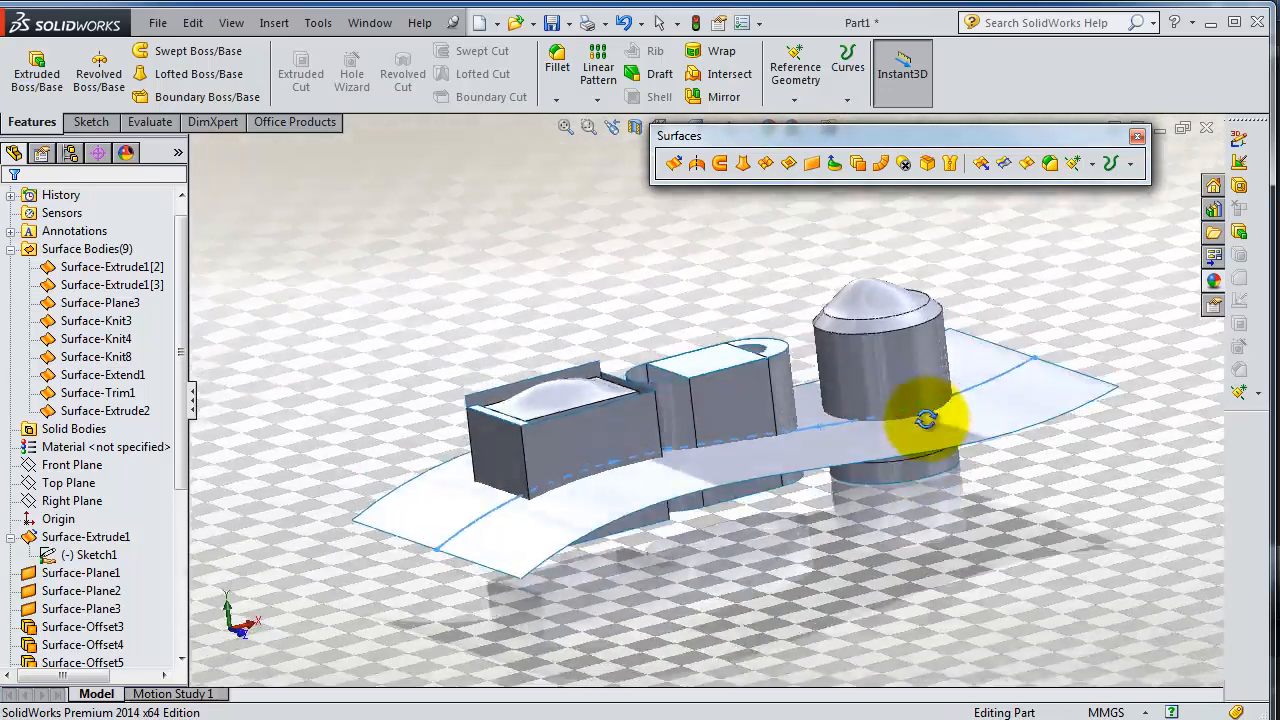
drag(924, 418, 948, 424)
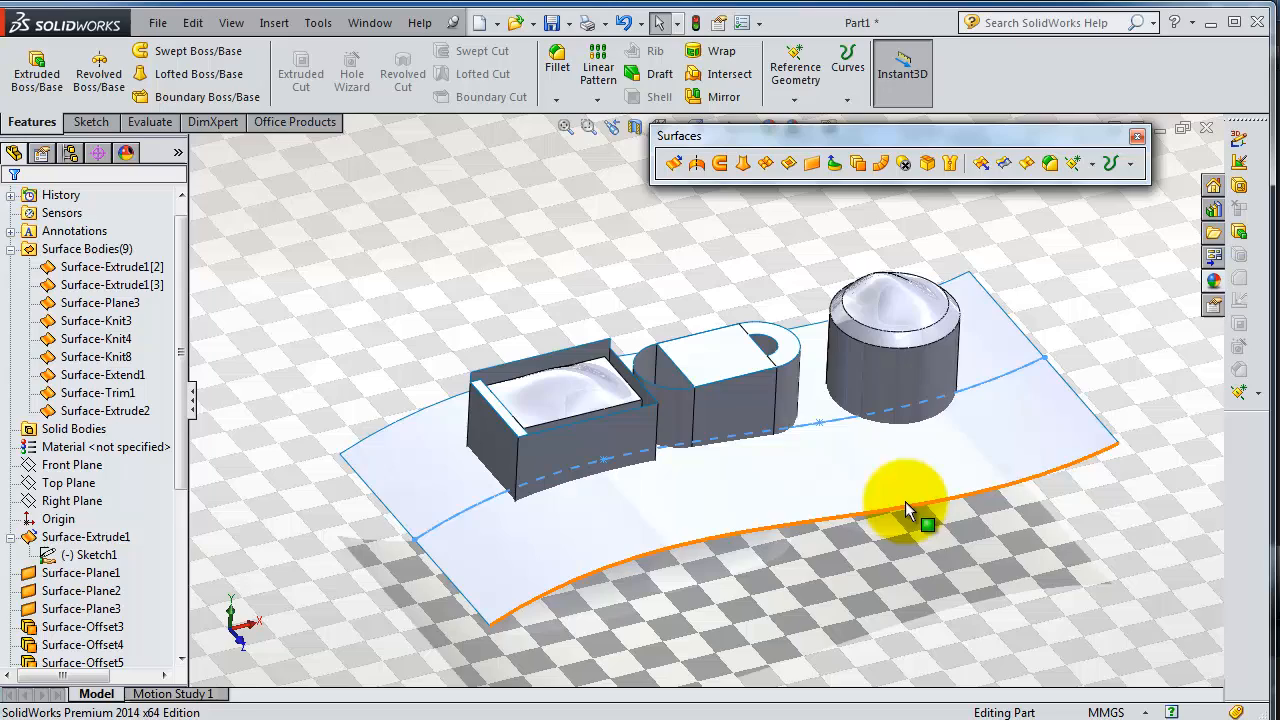
click(904, 500)
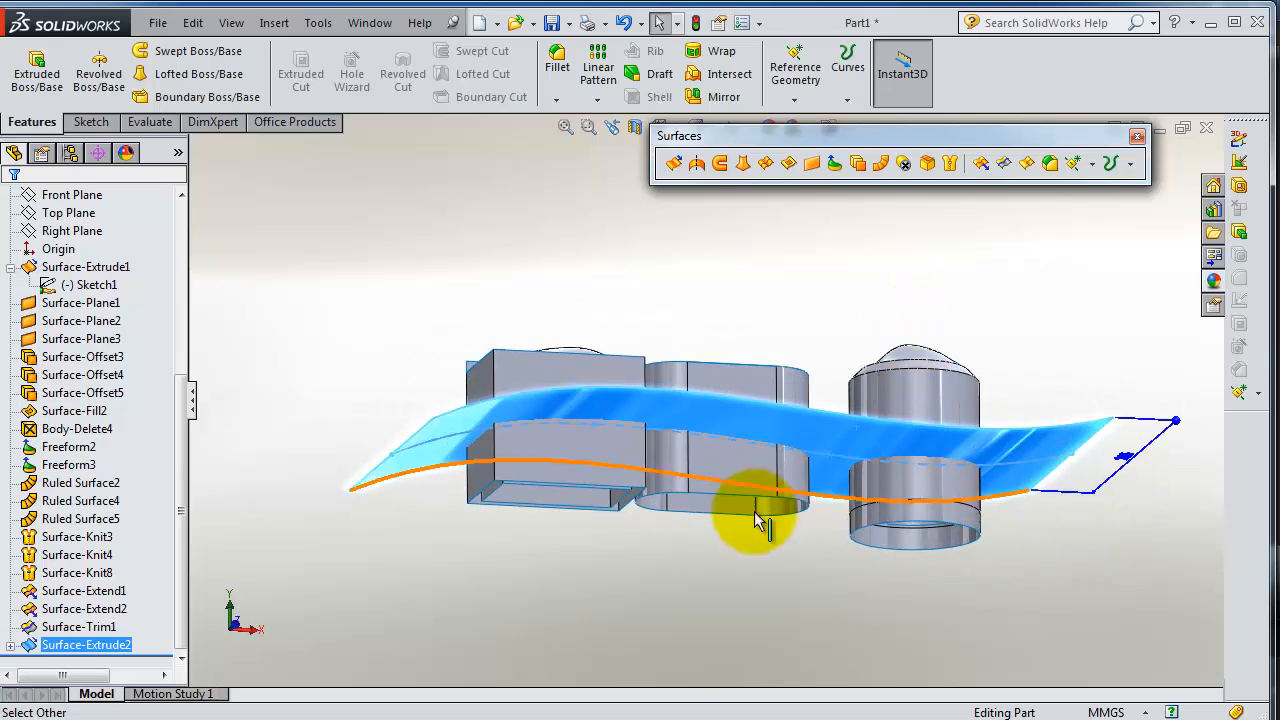
Trim the containers with Surface-Extrude2, removing their lower faces to form Surface-Trim2.
drag(756, 520, 804, 524)
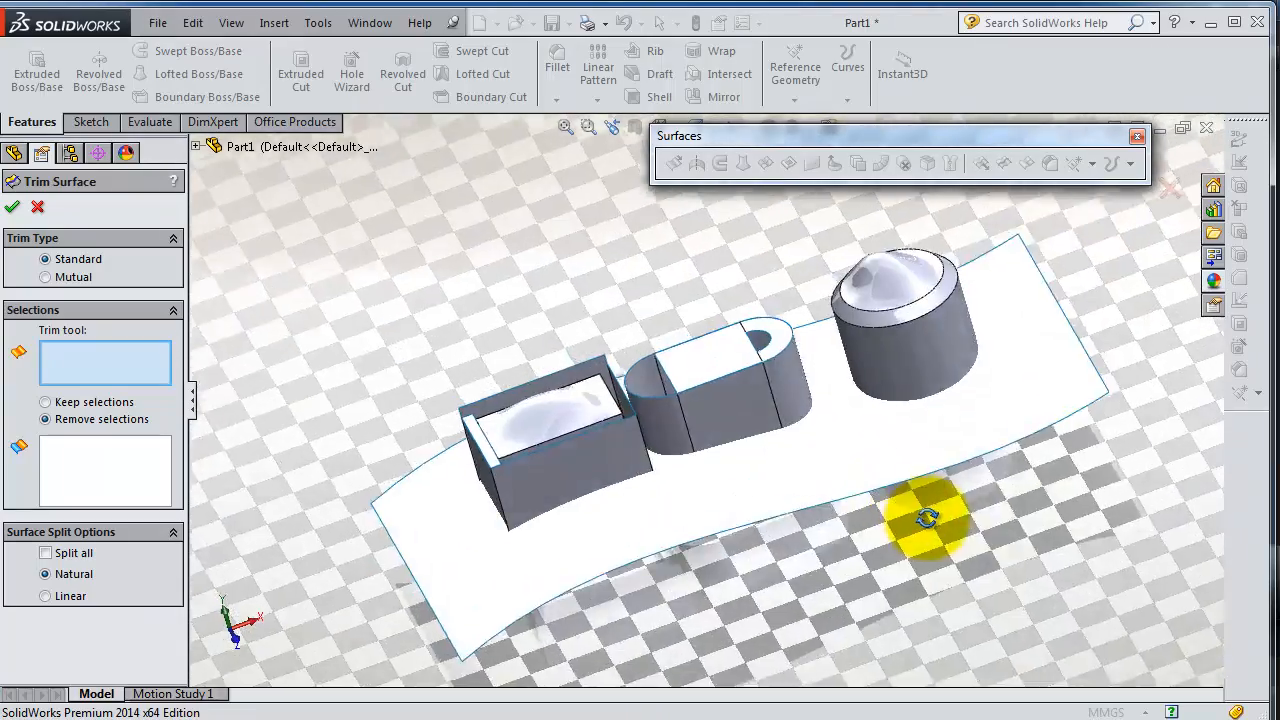
drag(924, 518, 500, 504)
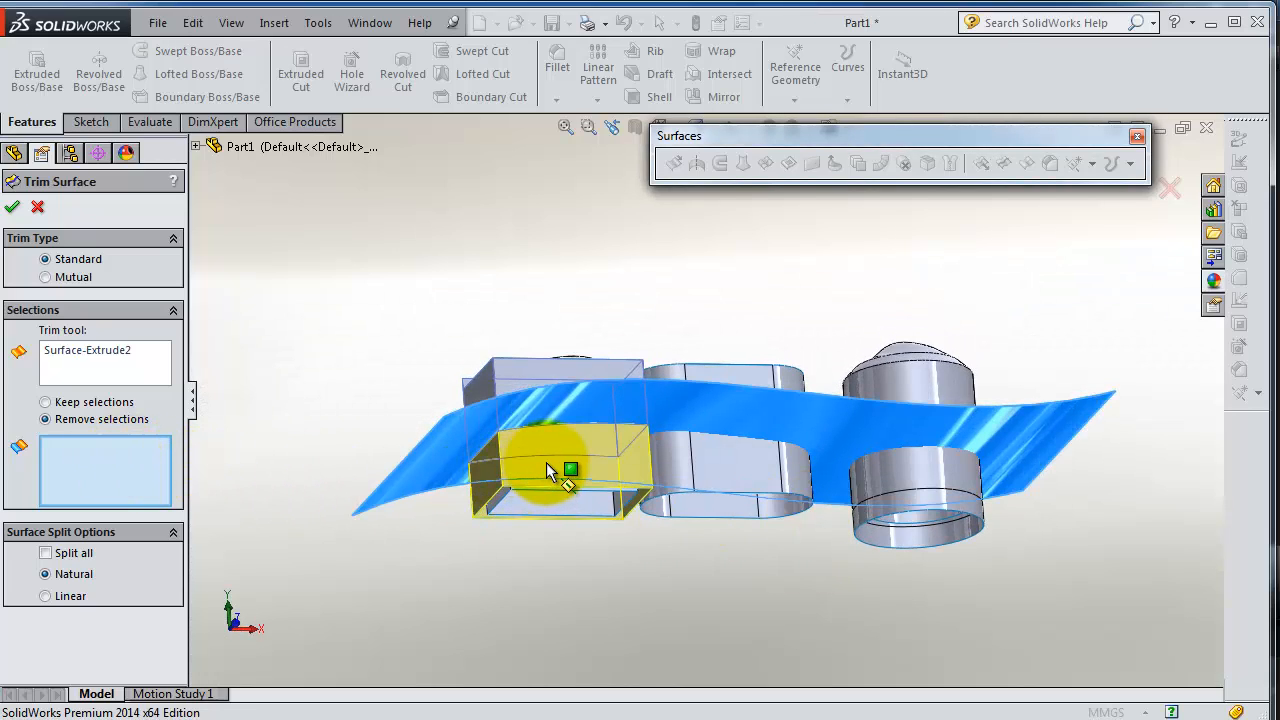
click(916, 490)
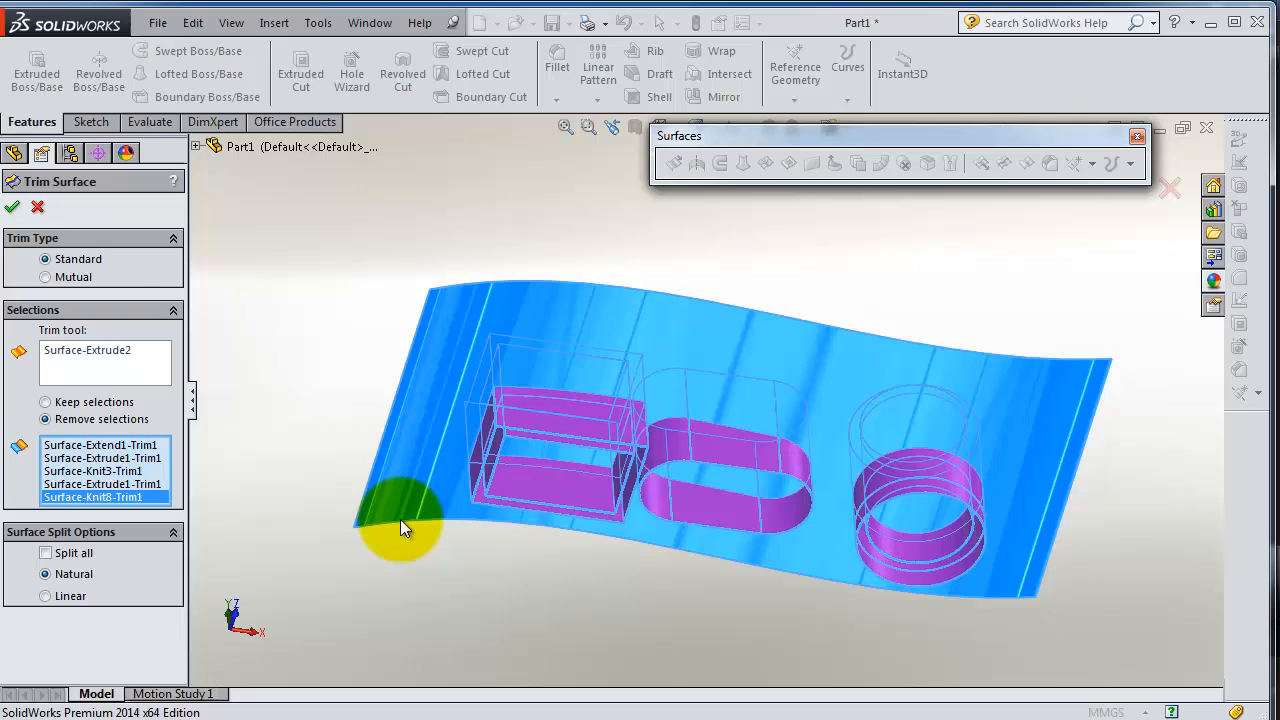
drag(404, 530, 520, 504)
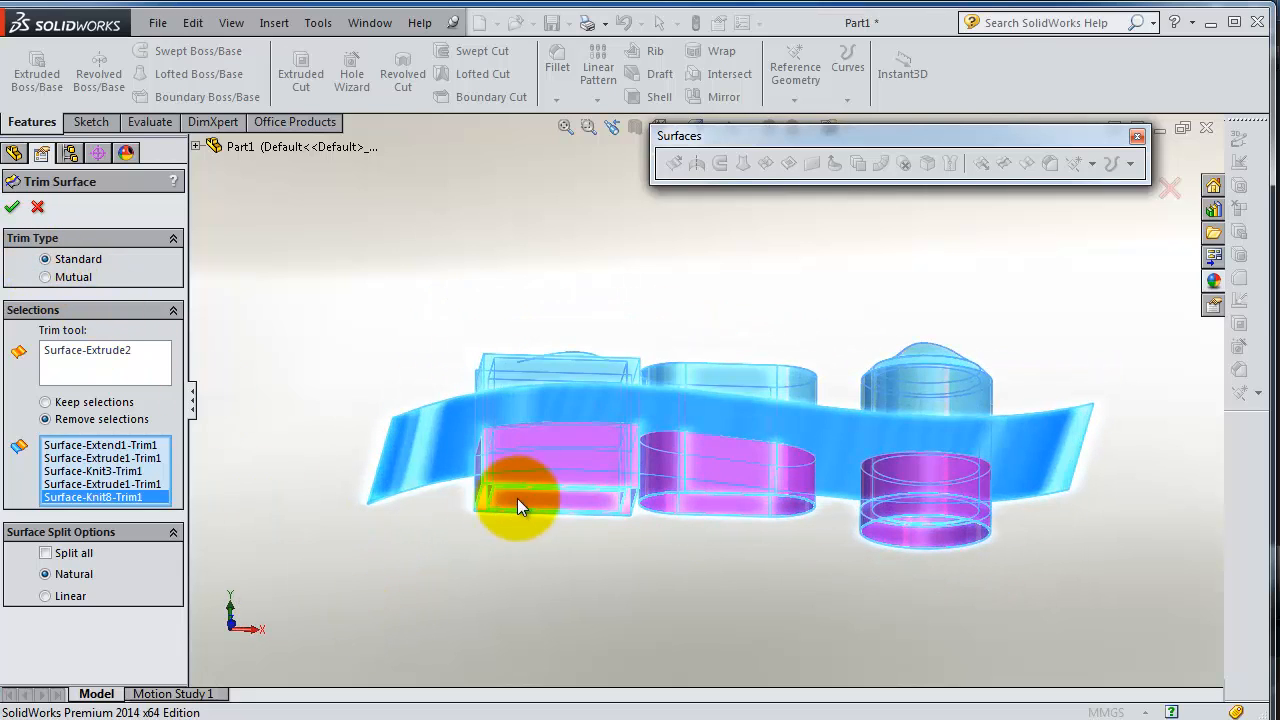
drag(520, 504, 336, 336)
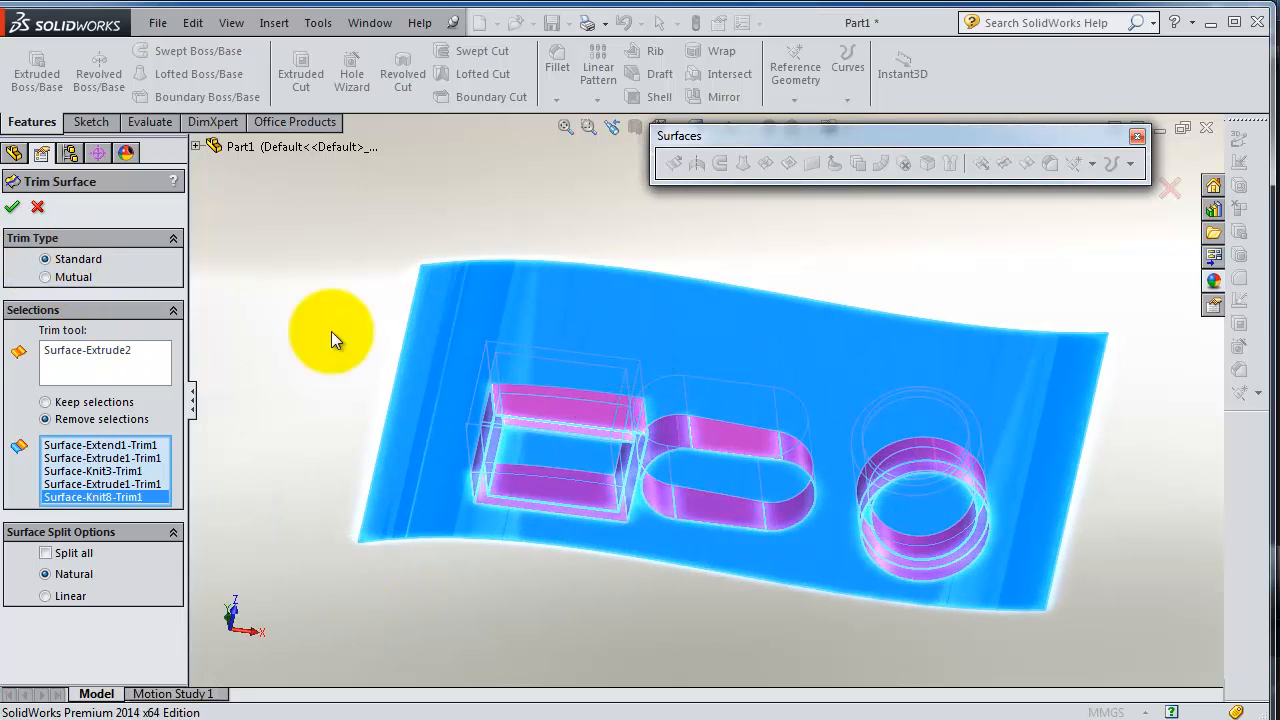
click(12, 206)
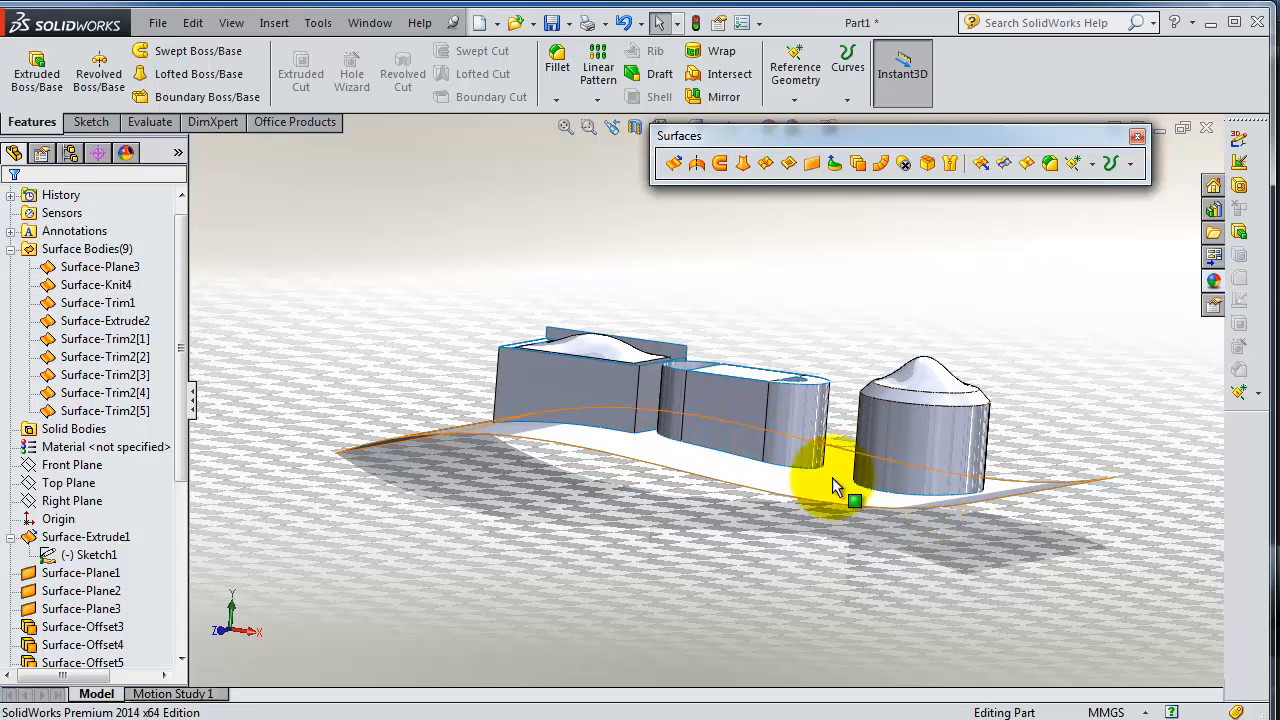
Select the Surface-Extrude2 sheet and go to the Insert menu.
drag(836, 490, 844, 600)
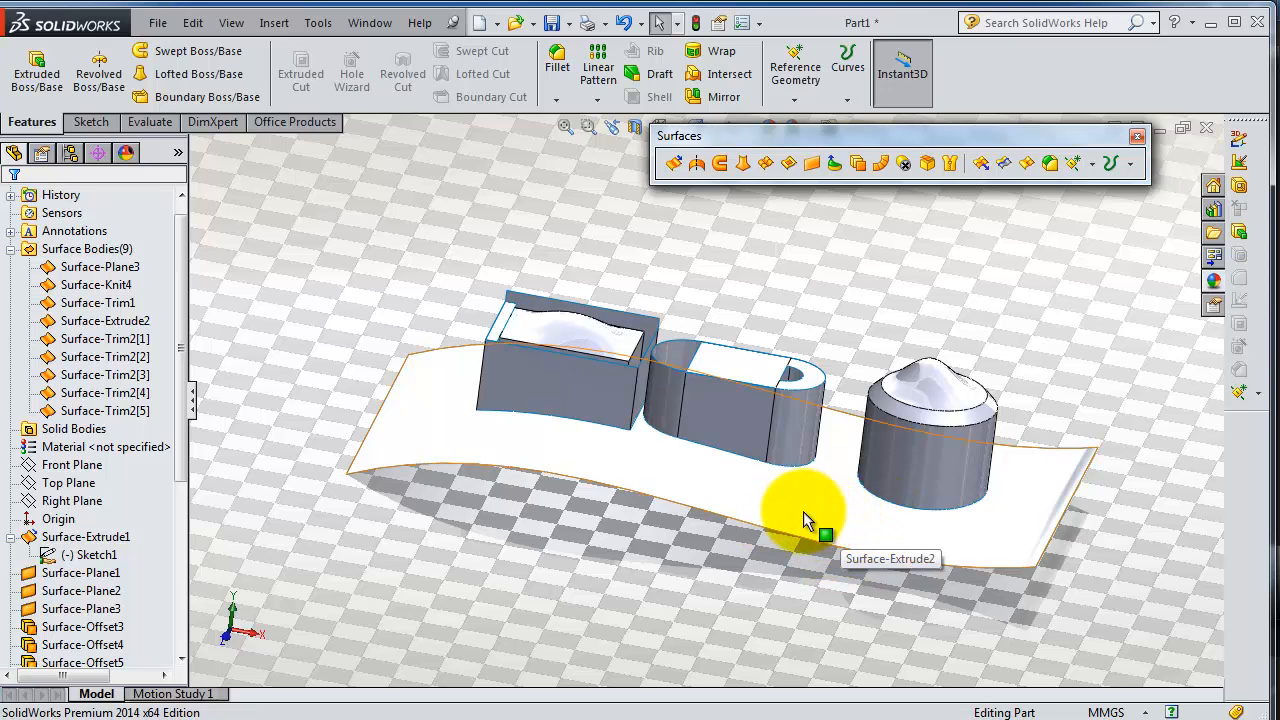
right_click(800, 516)
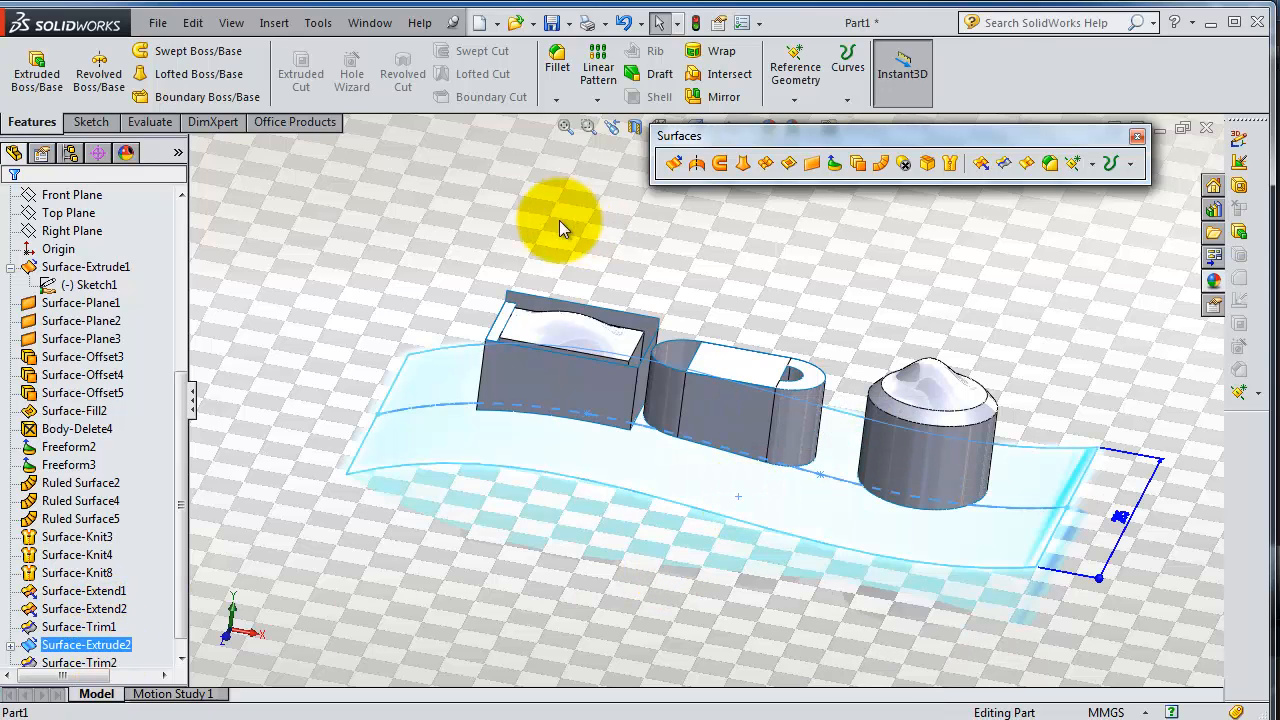
click(274, 22)
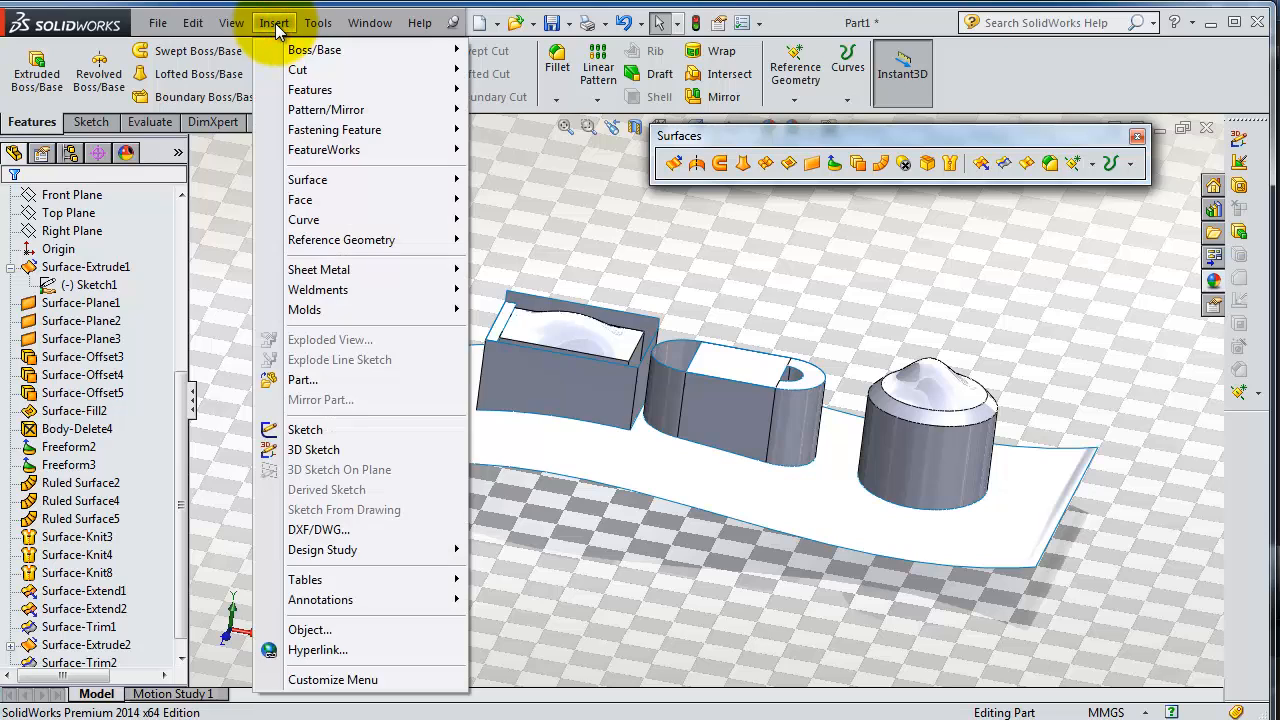
mouse_move(340, 240)
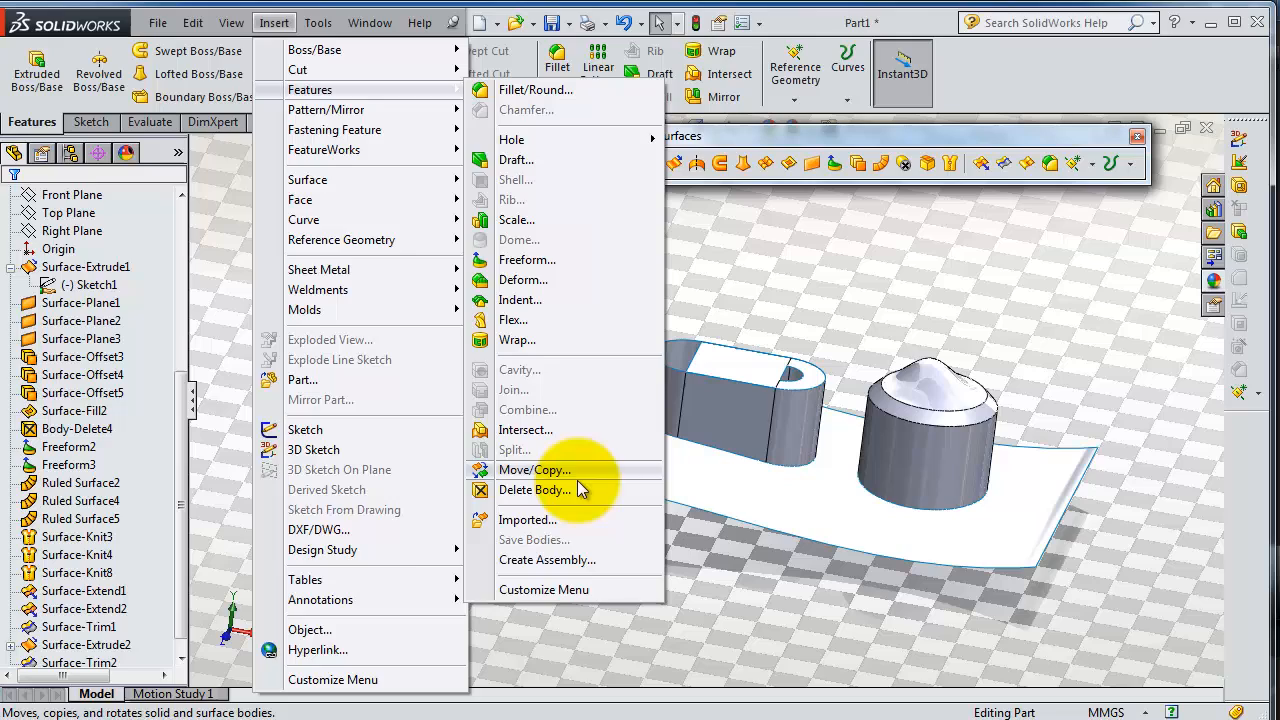
Delete the Surface-Extrude2 body, leaving only the three trimmed containers.
click(536, 490)
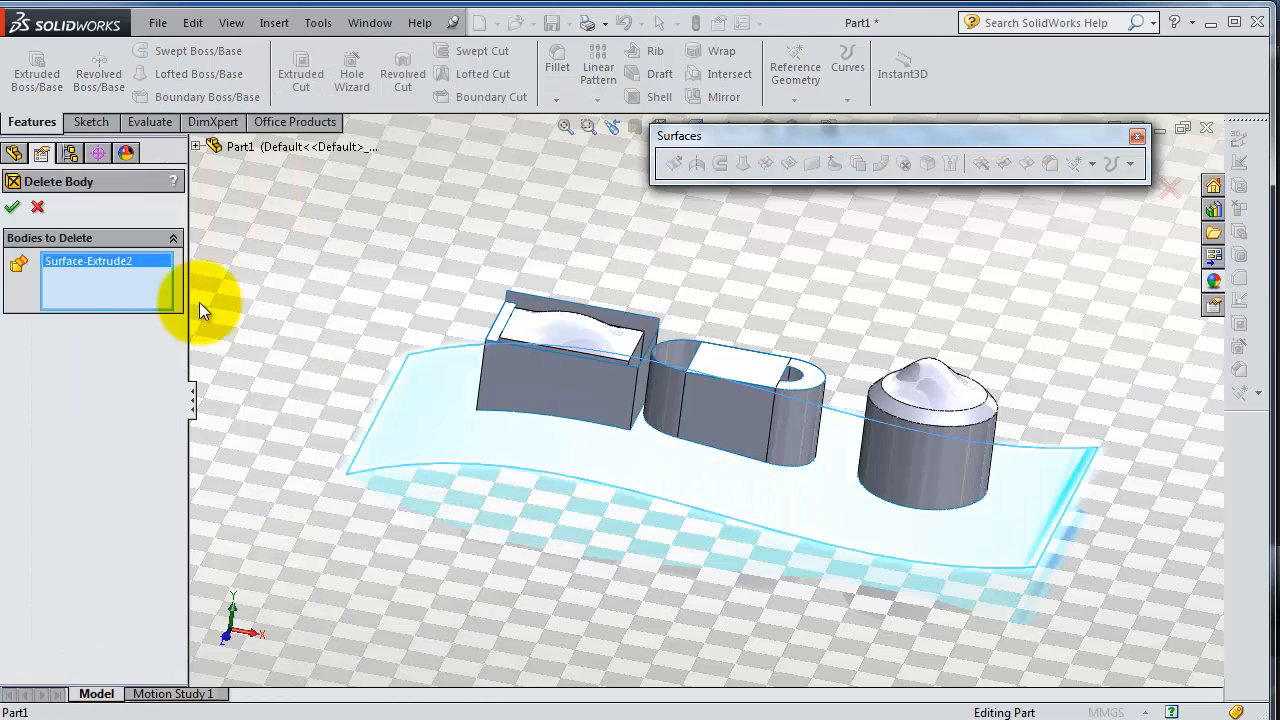
click(12, 206)
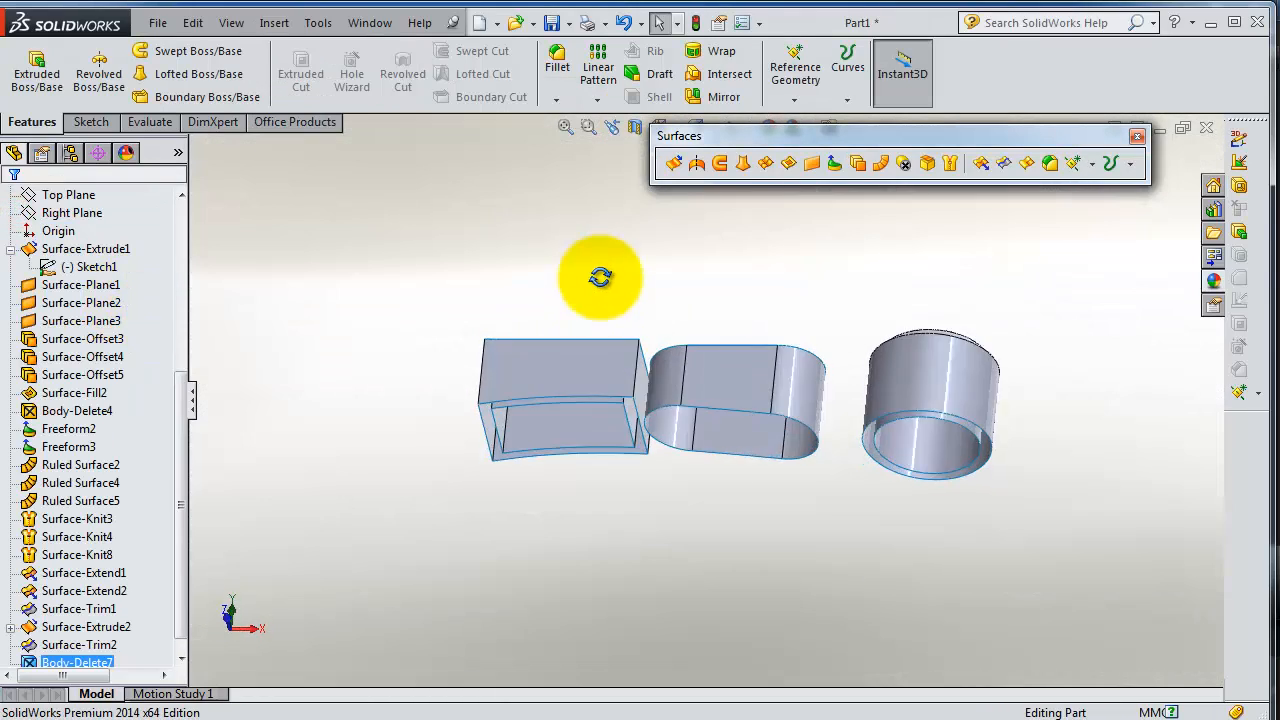
drag(600, 276, 916, 242)
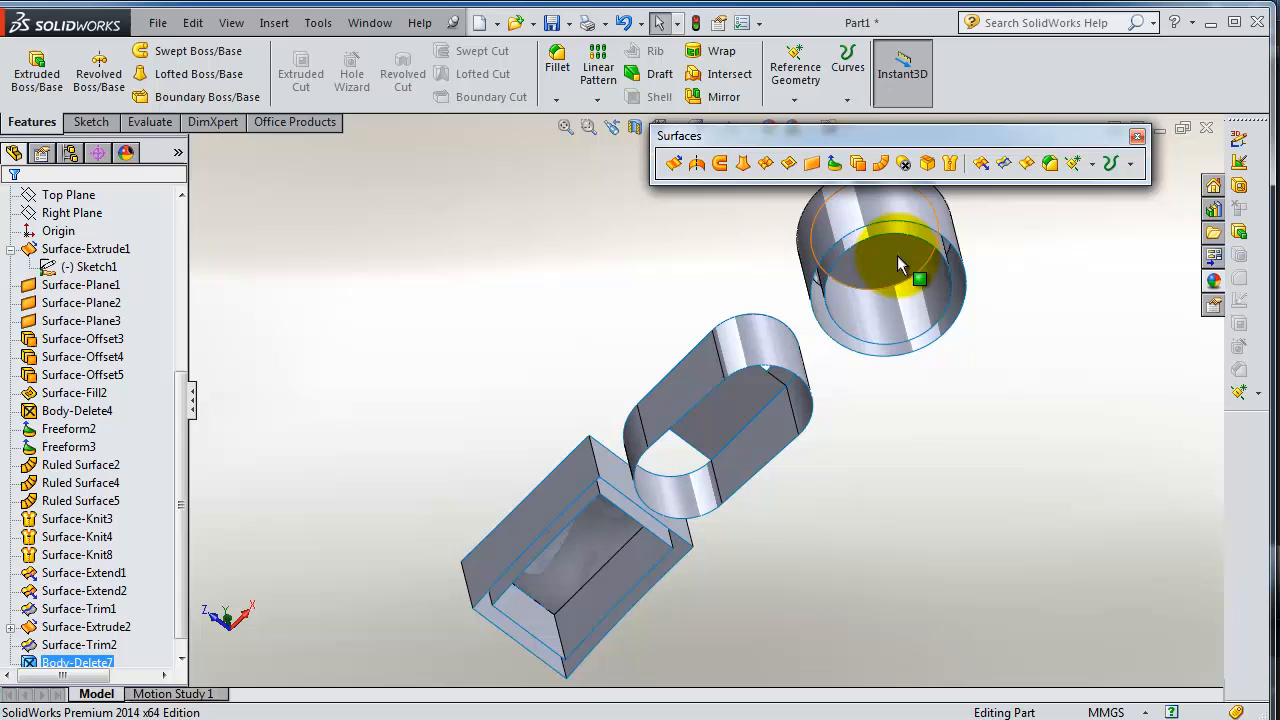
click(984, 440)
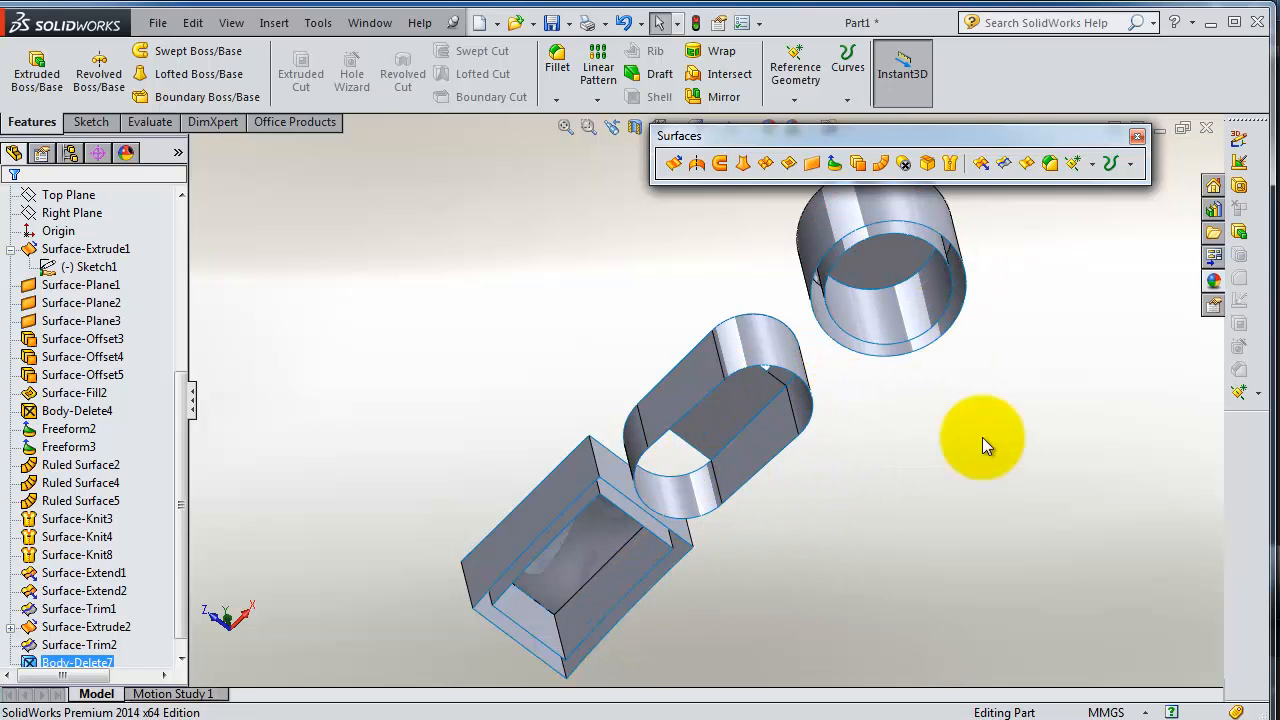
drag(980, 440, 964, 512)
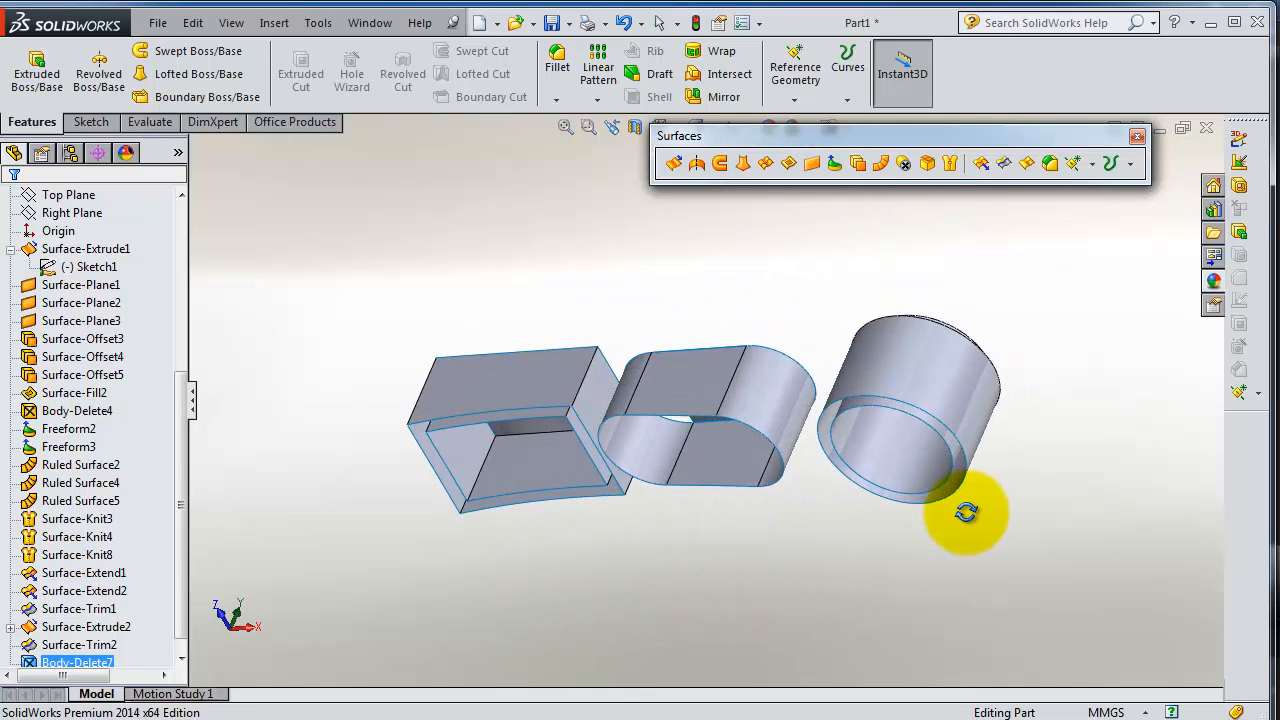